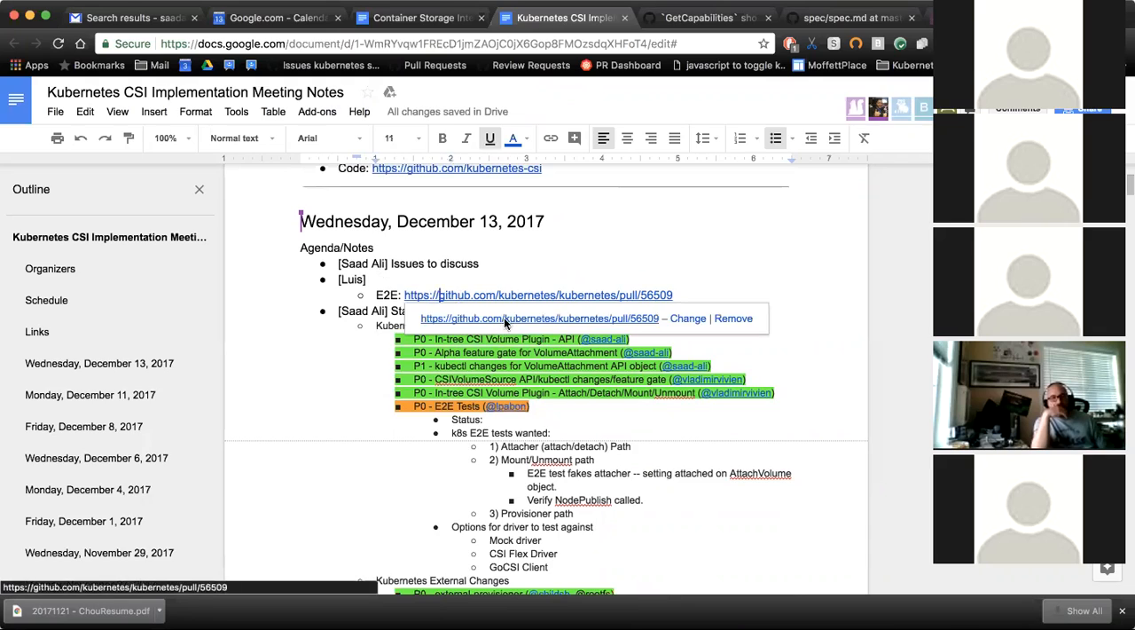
- Follow the E2E pull request 56509 link from the December 13 agenda notes
left_click(543, 294)
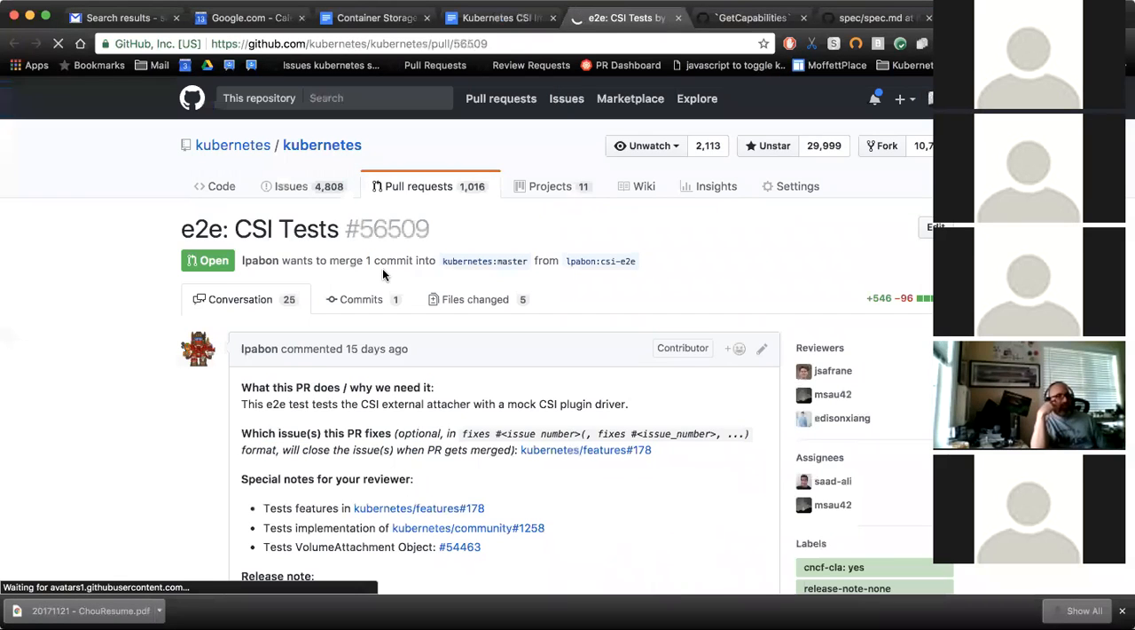
- Scroll the PR #56509 conversation to read its description, release note and bot labels
scroll("down", 3)
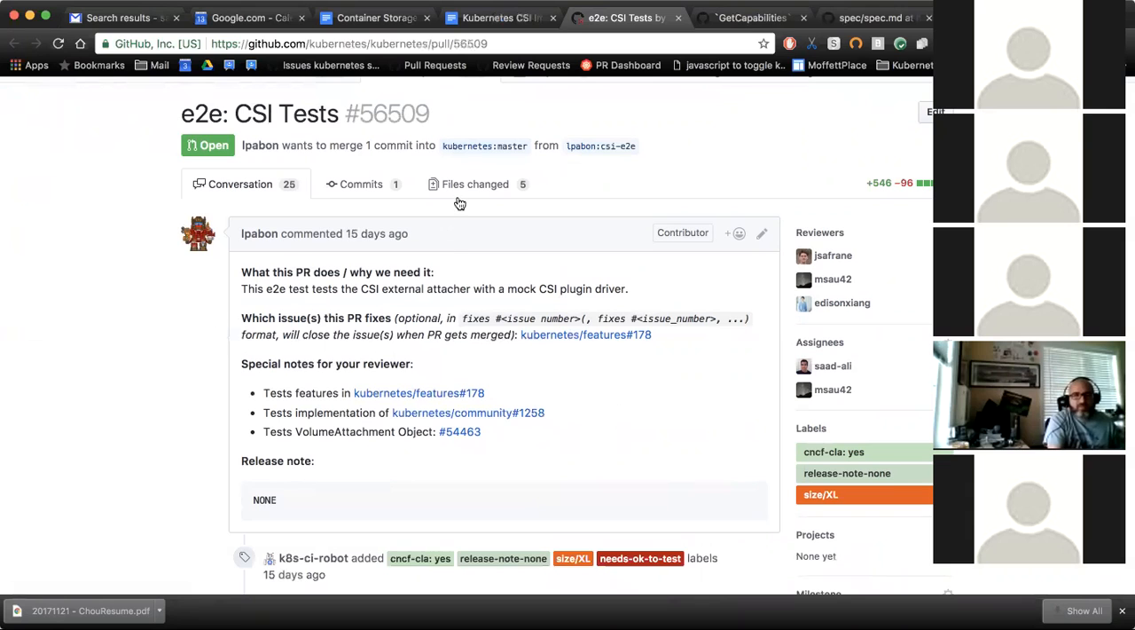
- Read through the csi_hostpath.go test code in the Files changed view down to the csi_volumes.go diff
left_click(475, 184)
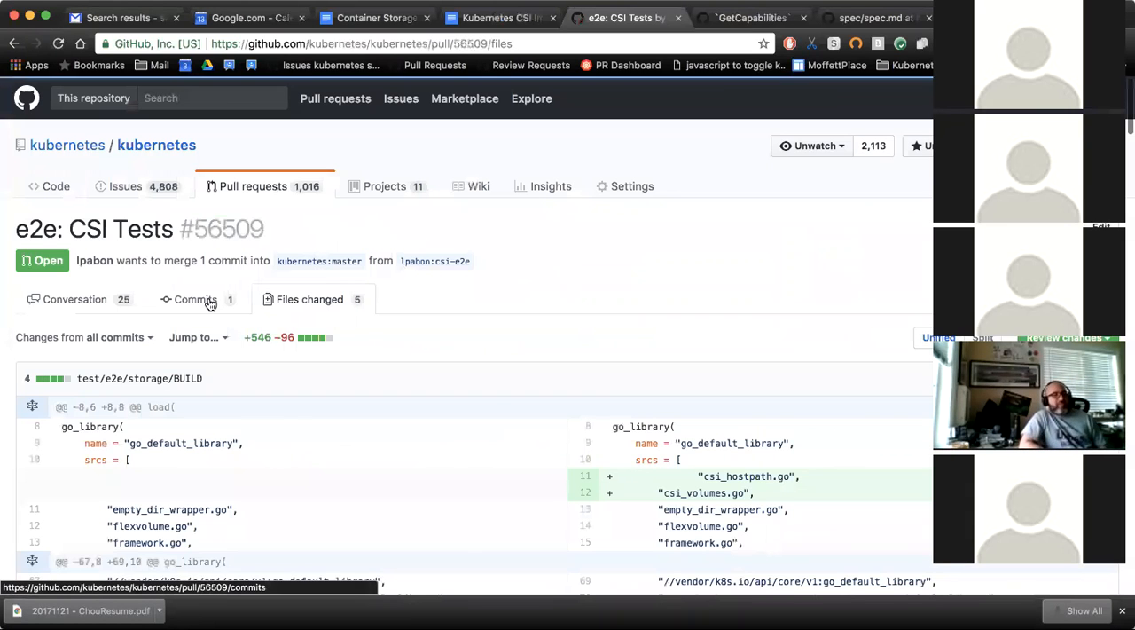
scroll("down", 3)
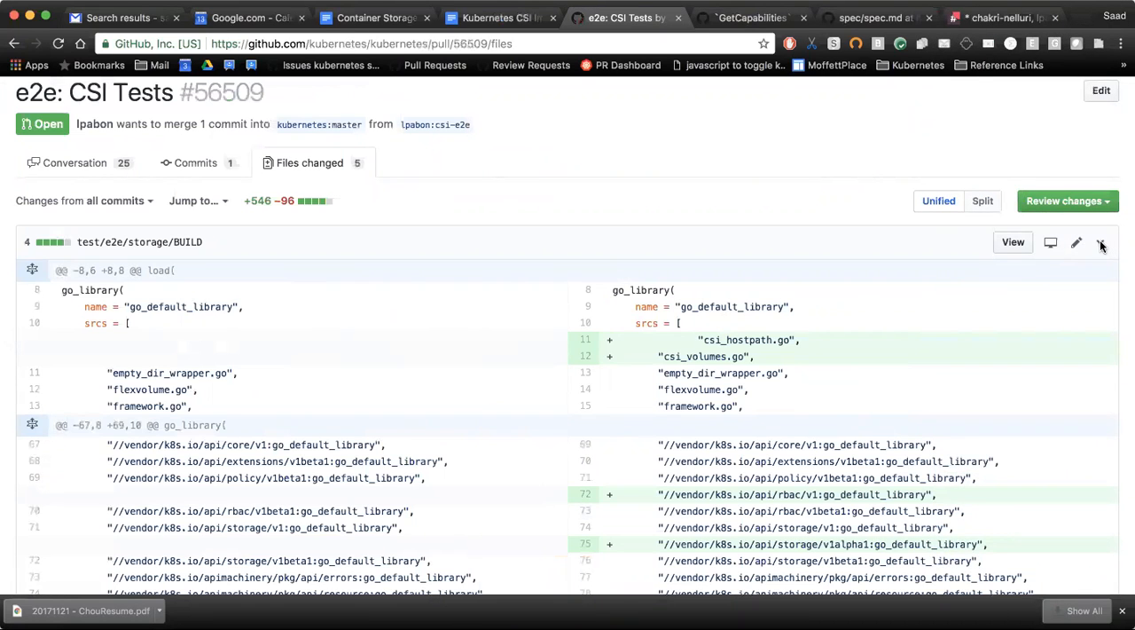
scroll("down", 3)
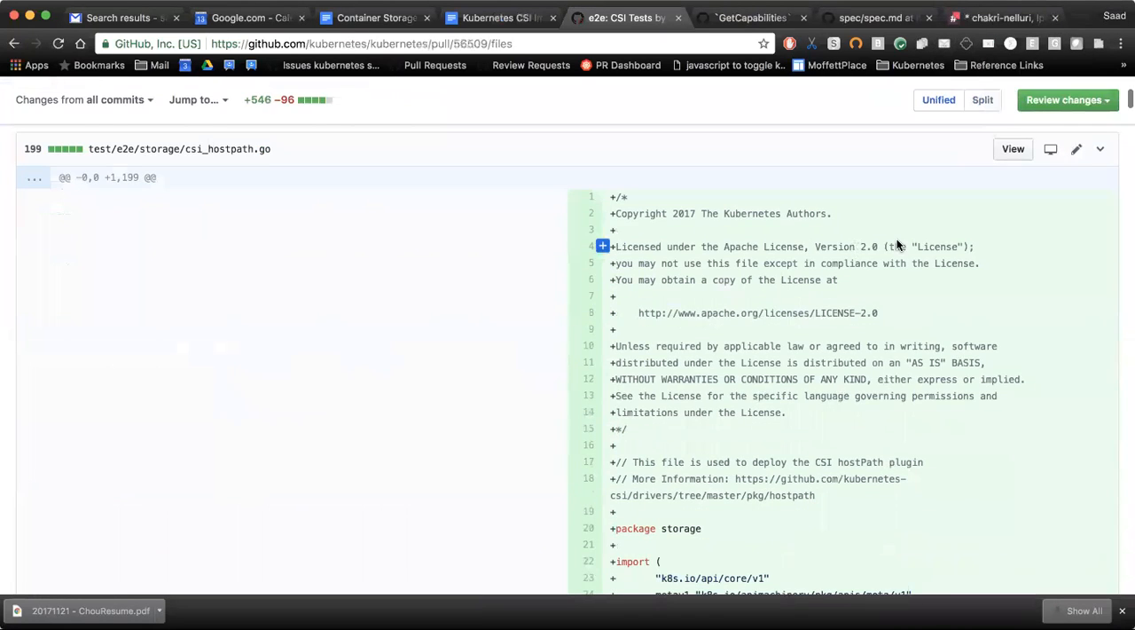
scroll("down", 3)
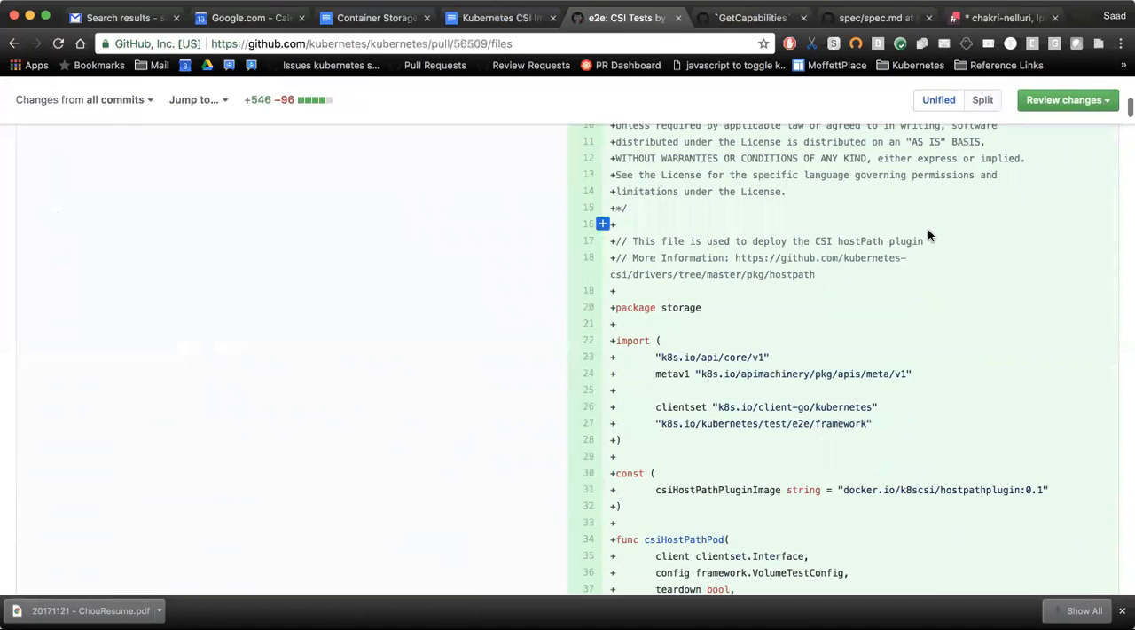
scroll("down", 3)
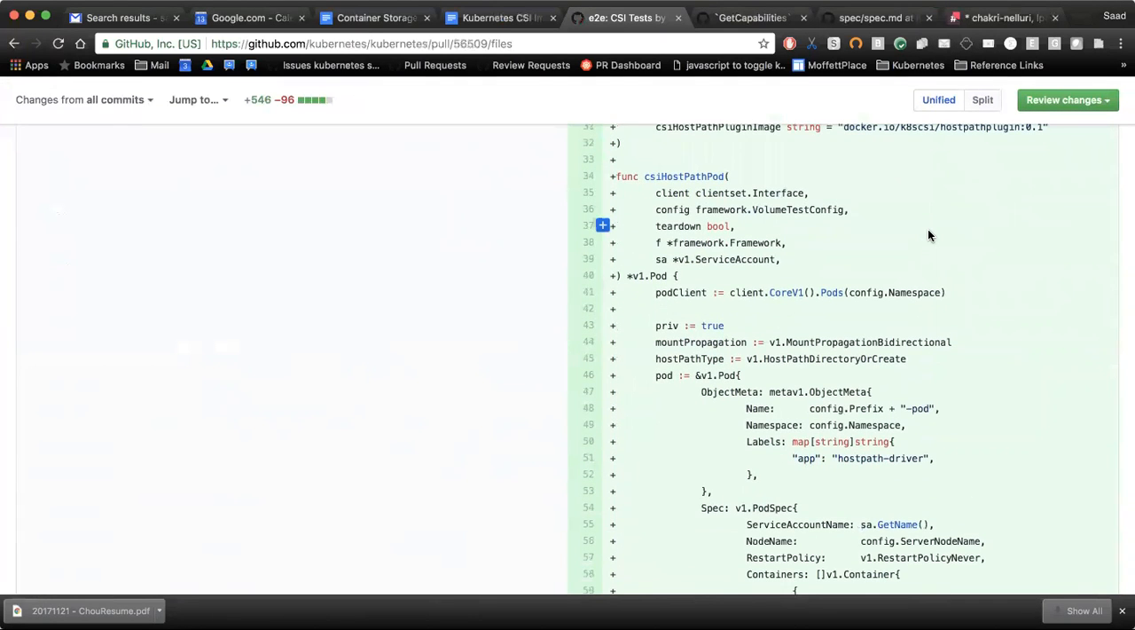
scroll("down", 3)
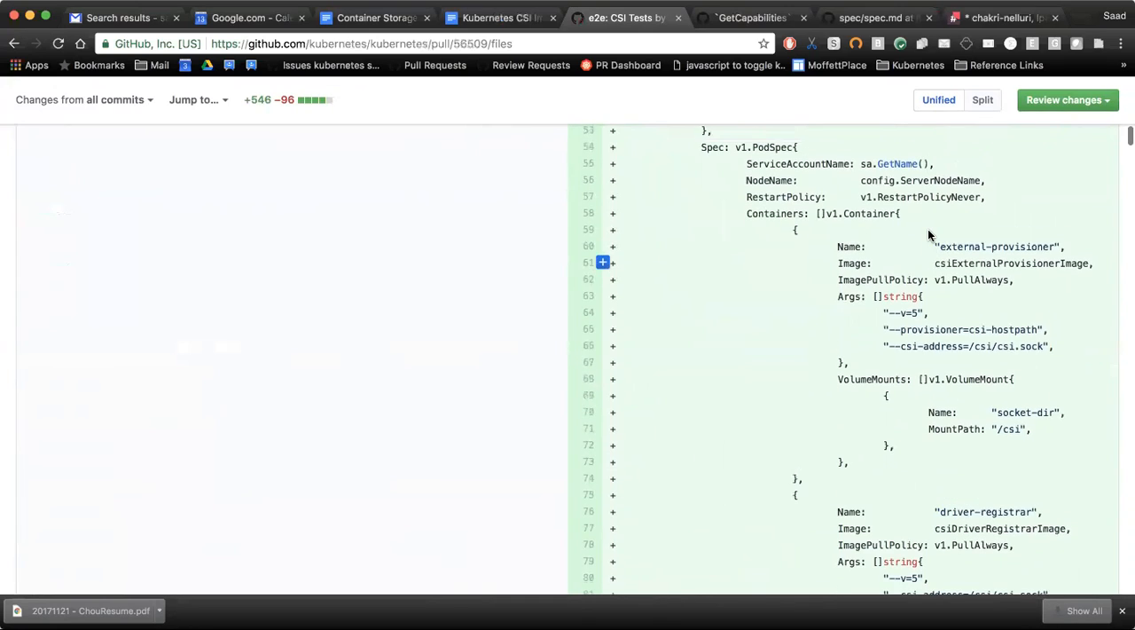
scroll("down", 3)
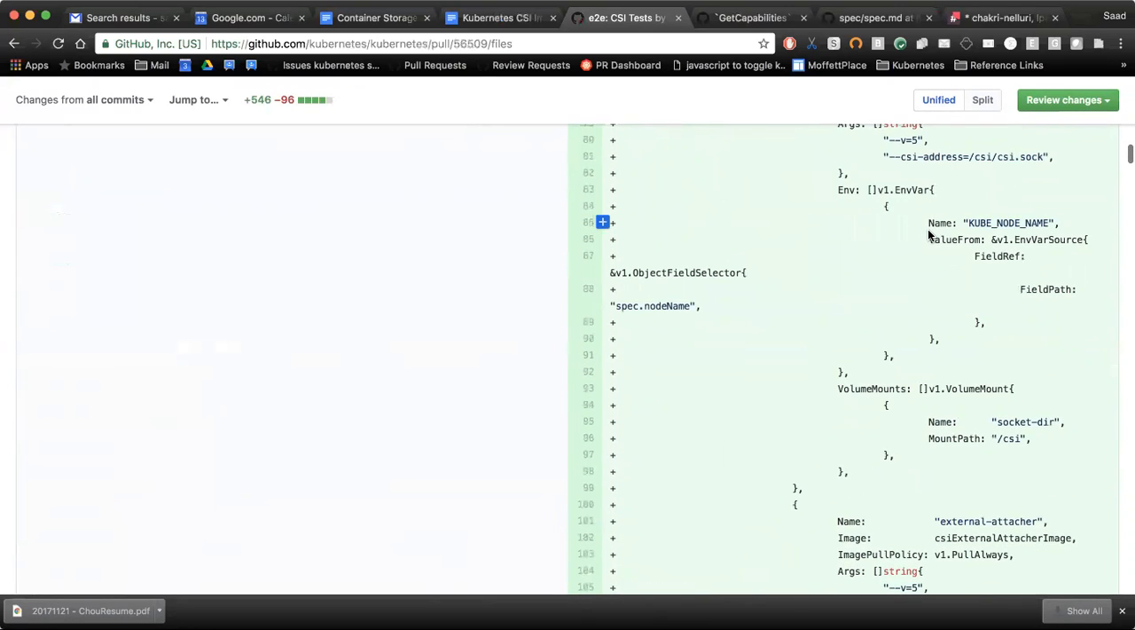
scroll("down", 3)
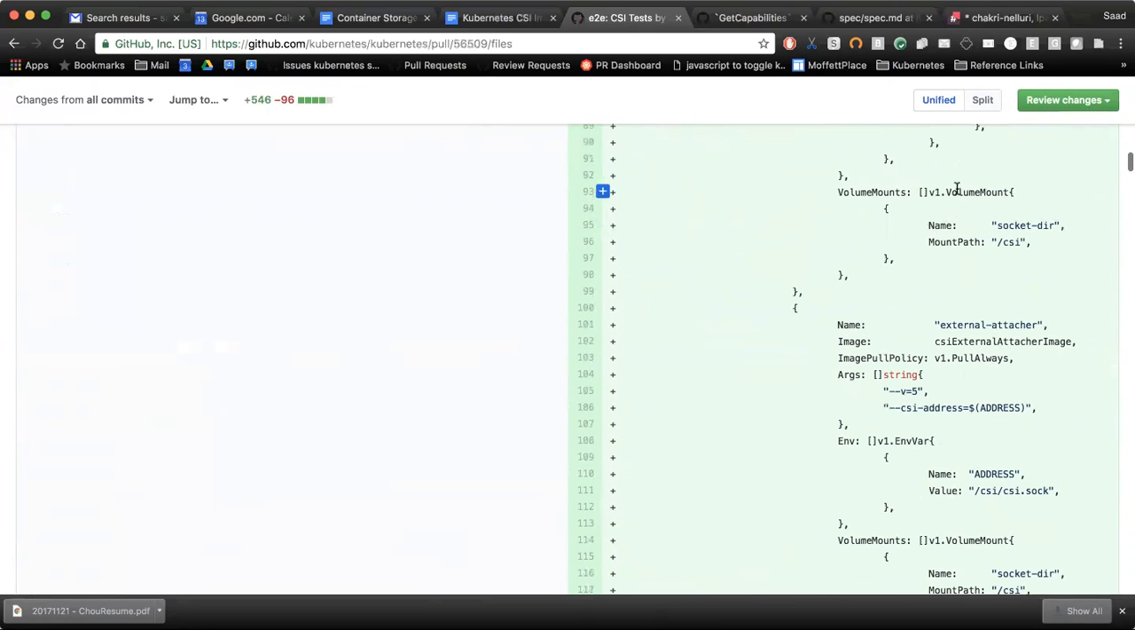
scroll("down", 3)
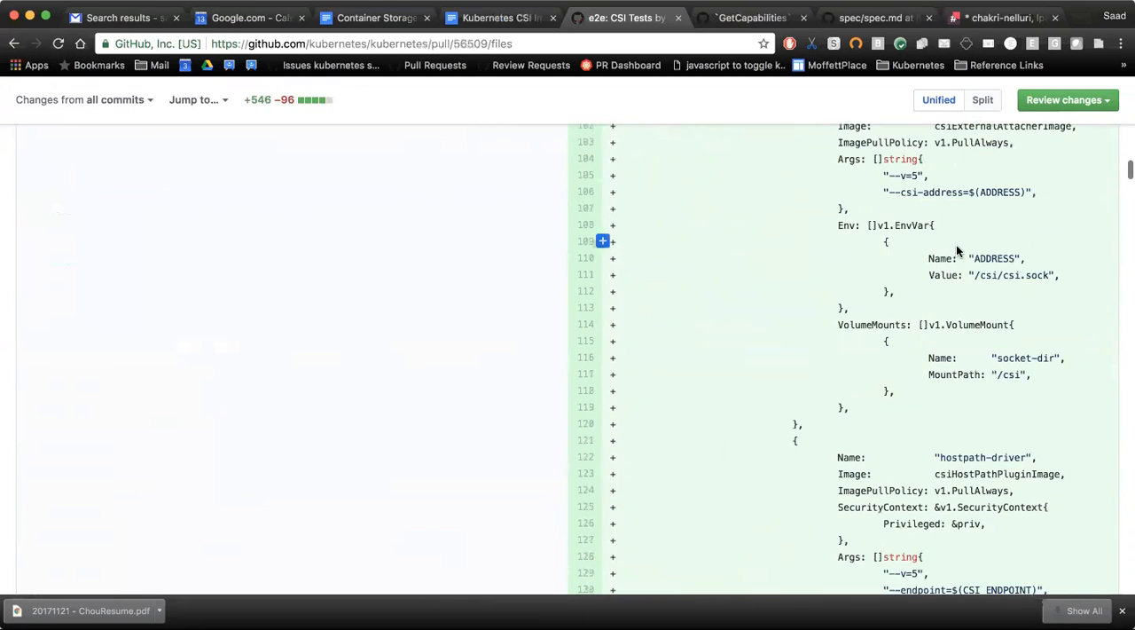
scroll("down", 3)
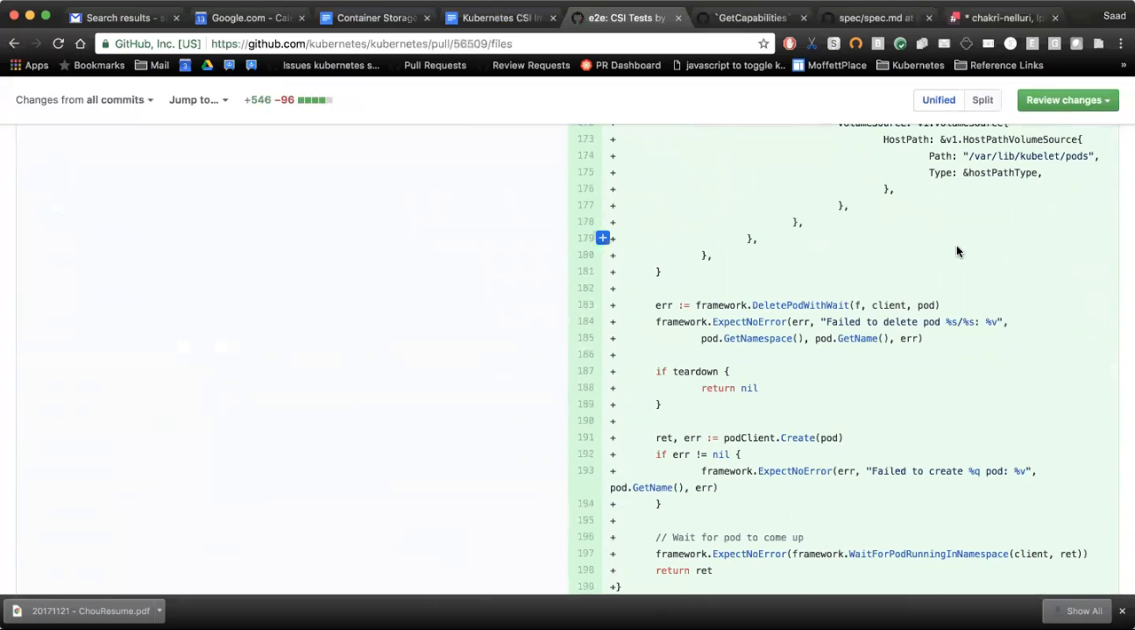
scroll("down", 3)
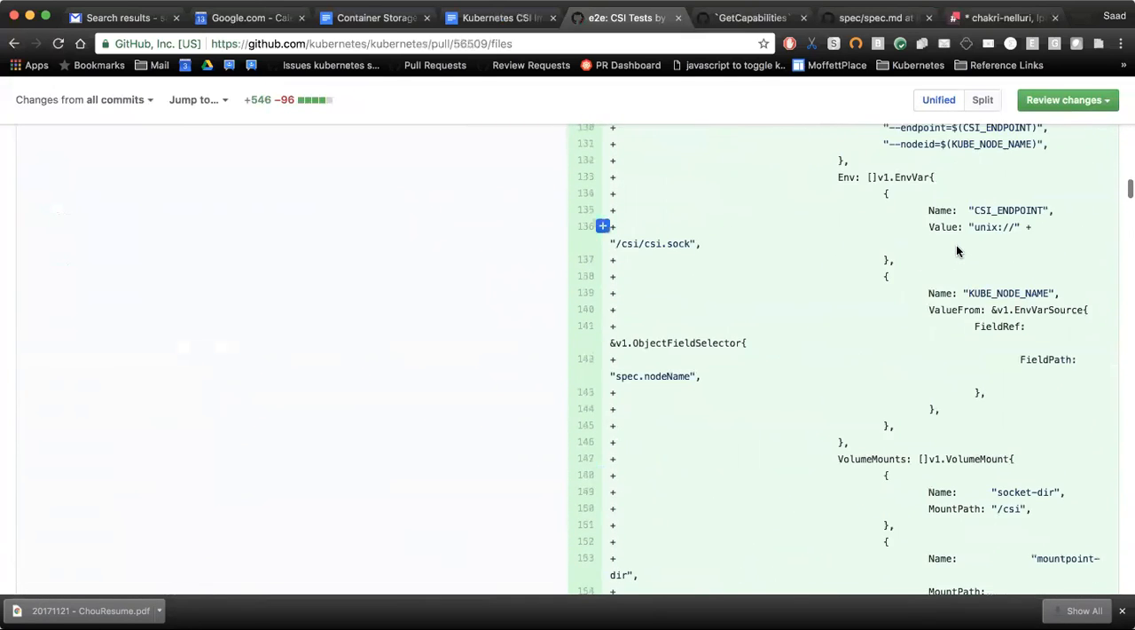
scroll("down", 3)
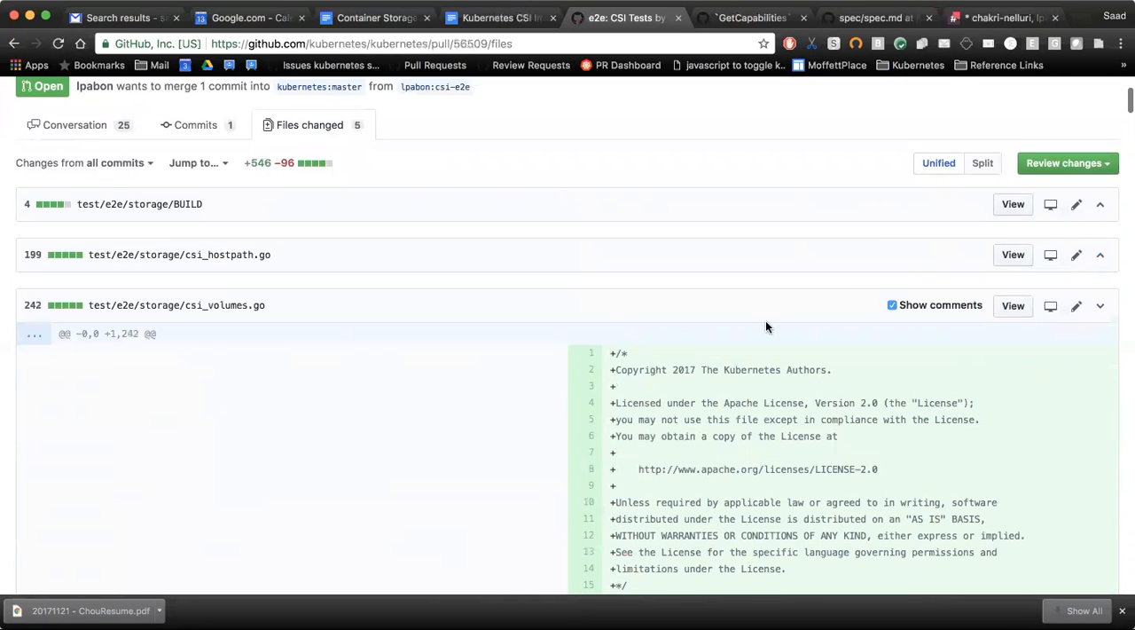
- Read the csi_volumes.go RBAC code and inline review comments down to volume_provisioning.go
scroll("down", 3)
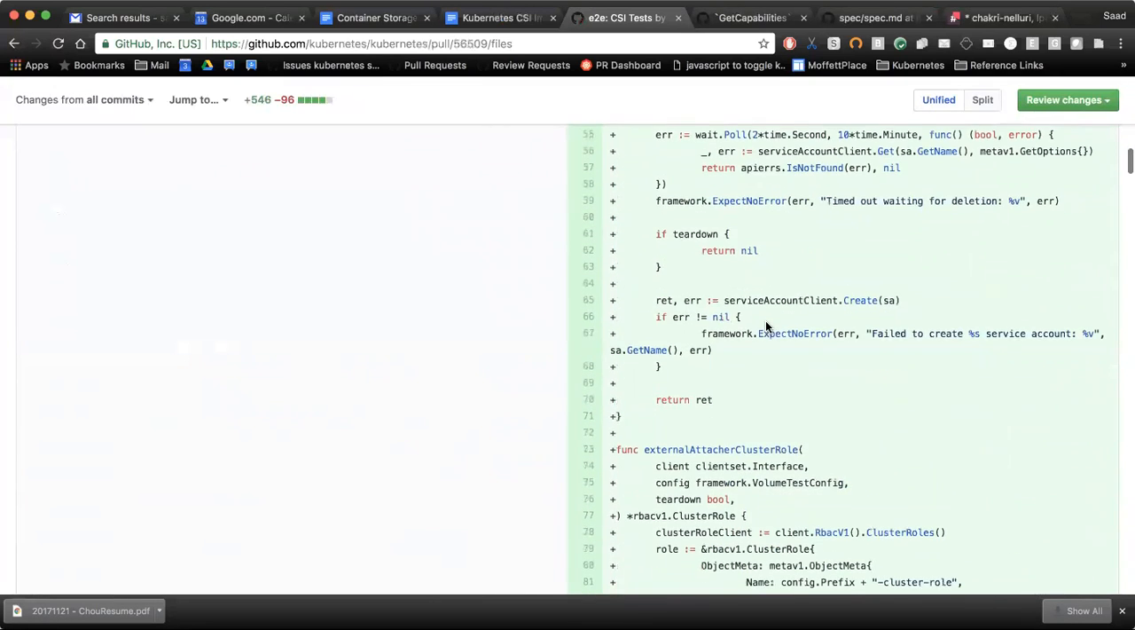
scroll("down", 3)
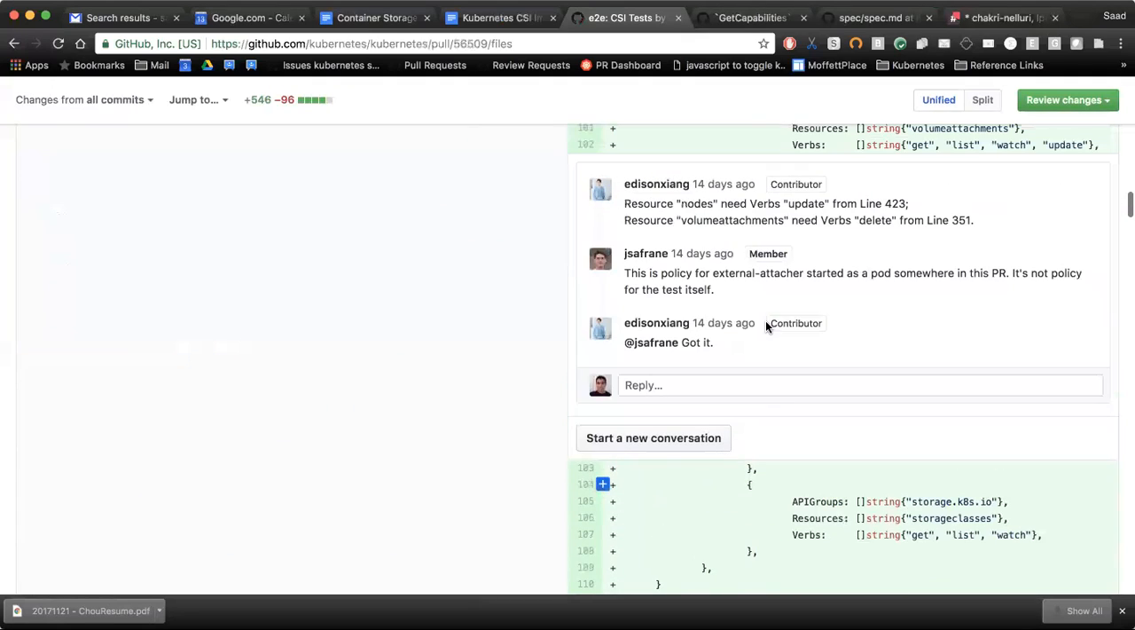
scroll("down", 3)
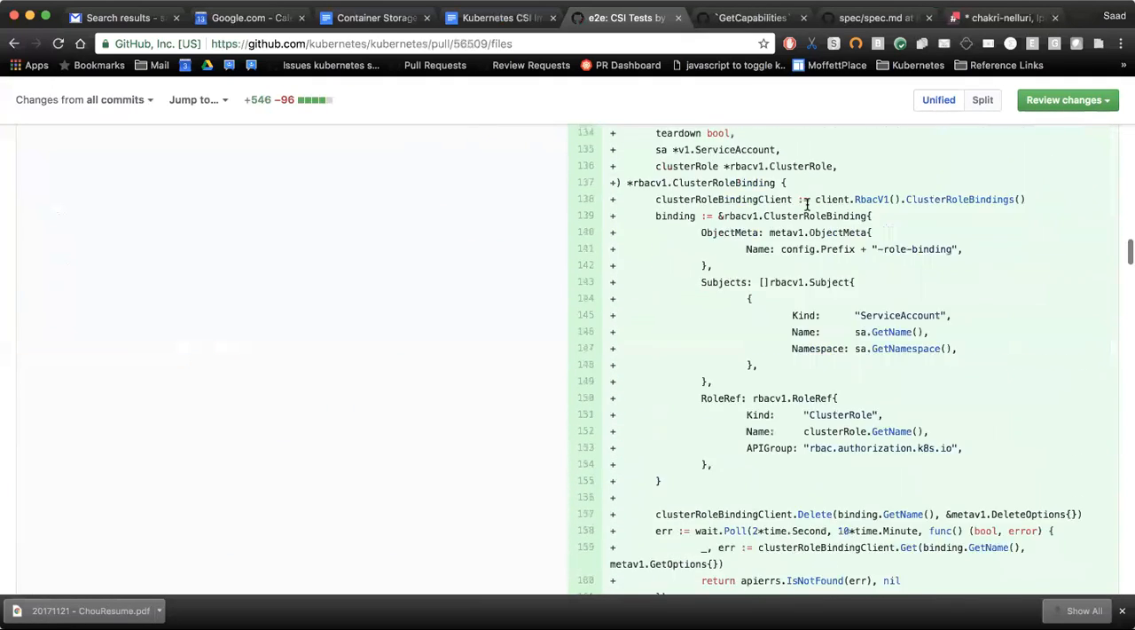
scroll("down", 3)
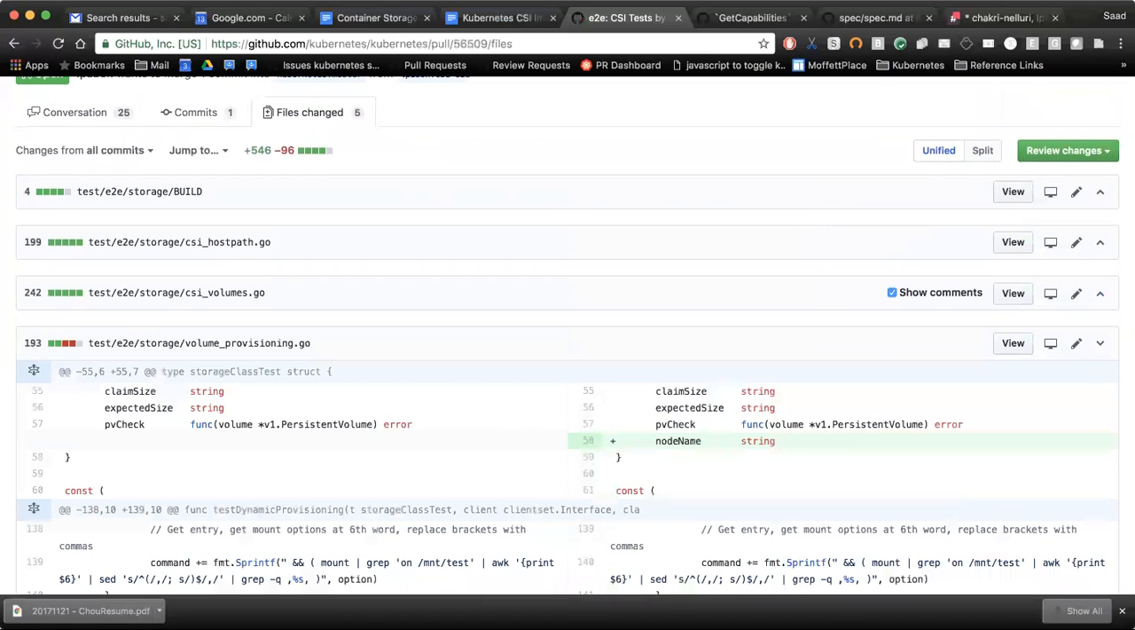
- Scroll to the volume_provisioning.go header and select part of its file name
scroll("down", 3)
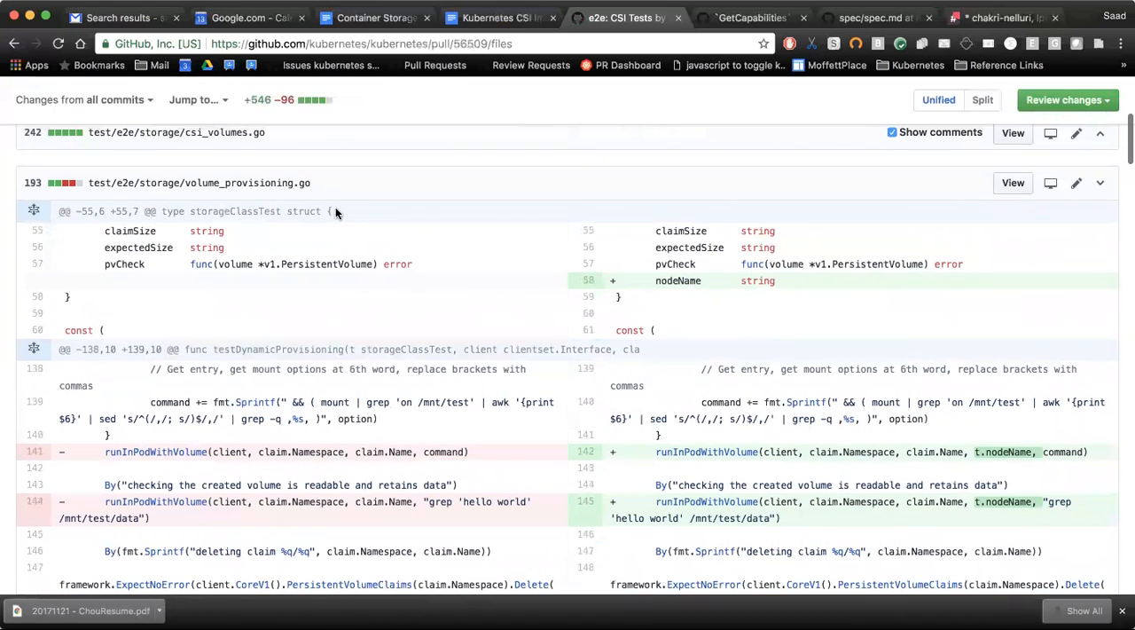
double_click(257, 182)
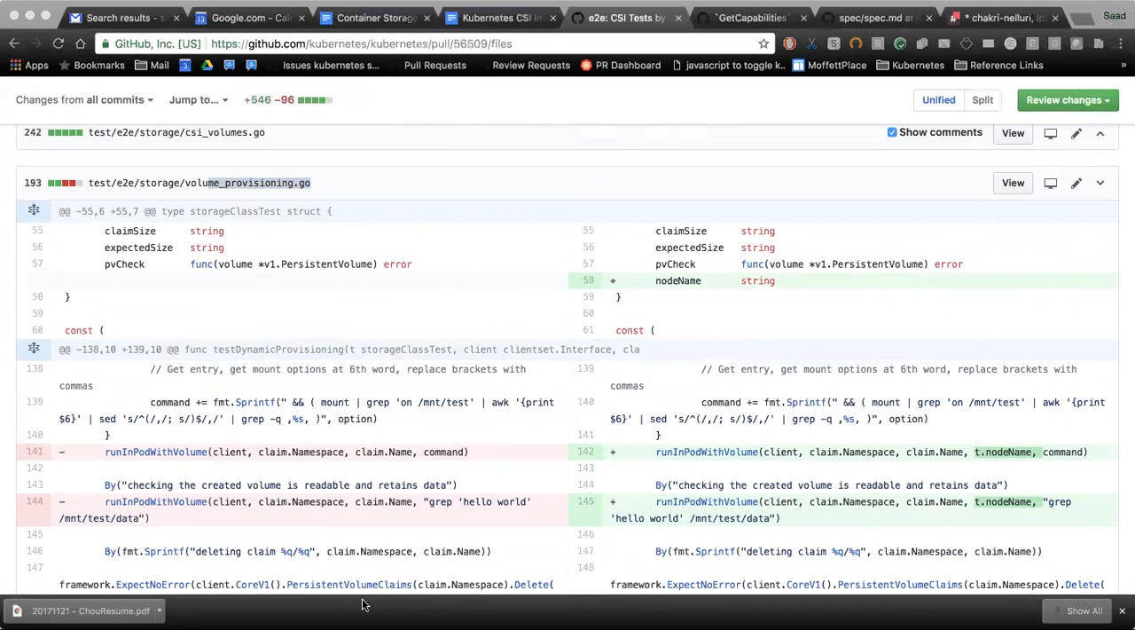
mouse_move(844, 477)
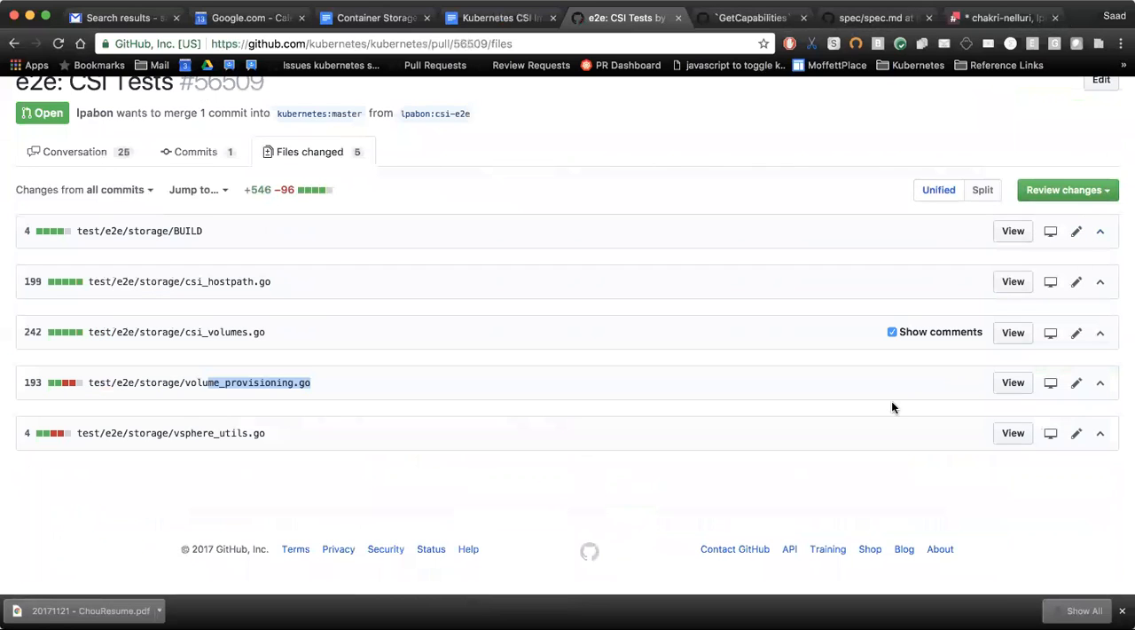
mouse_move(674, 447)
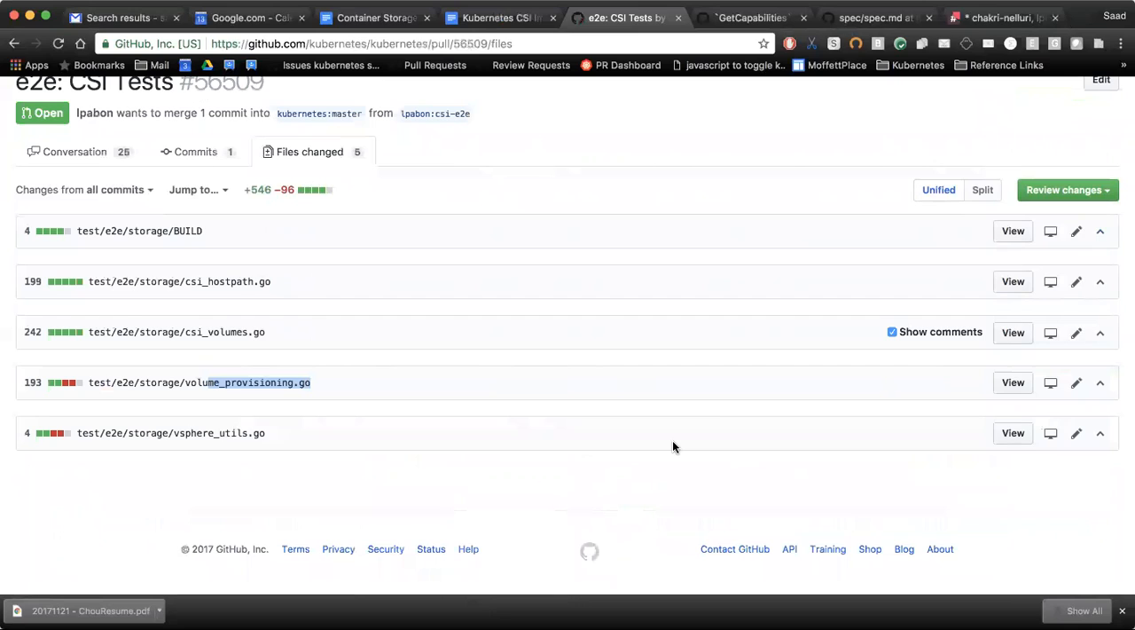
mouse_move(432, 440)
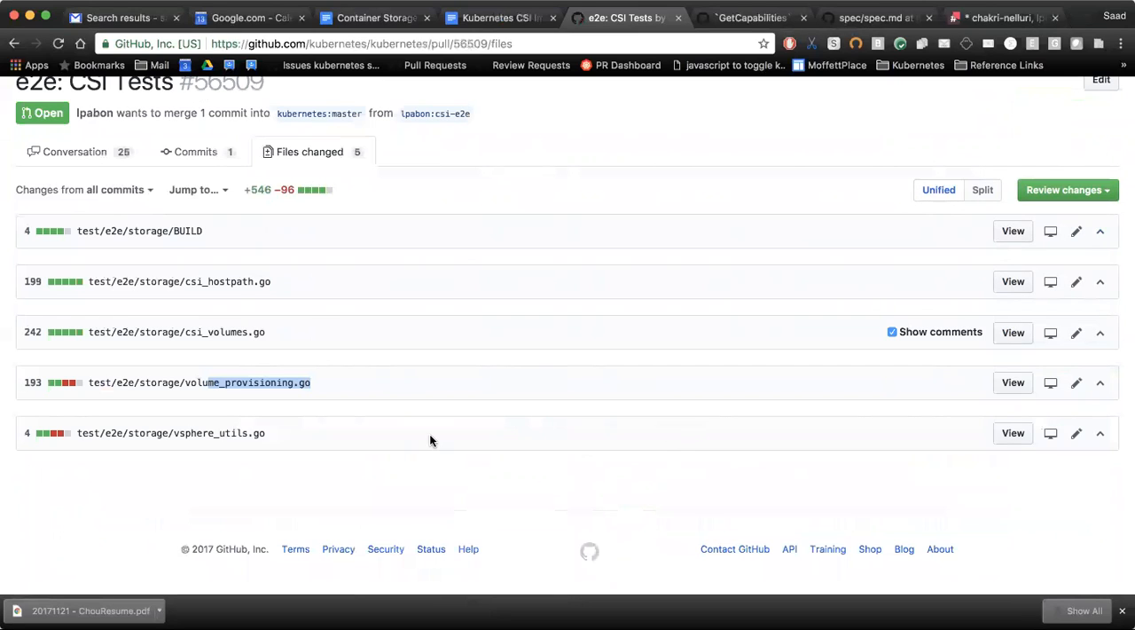
mouse_move(417, 385)
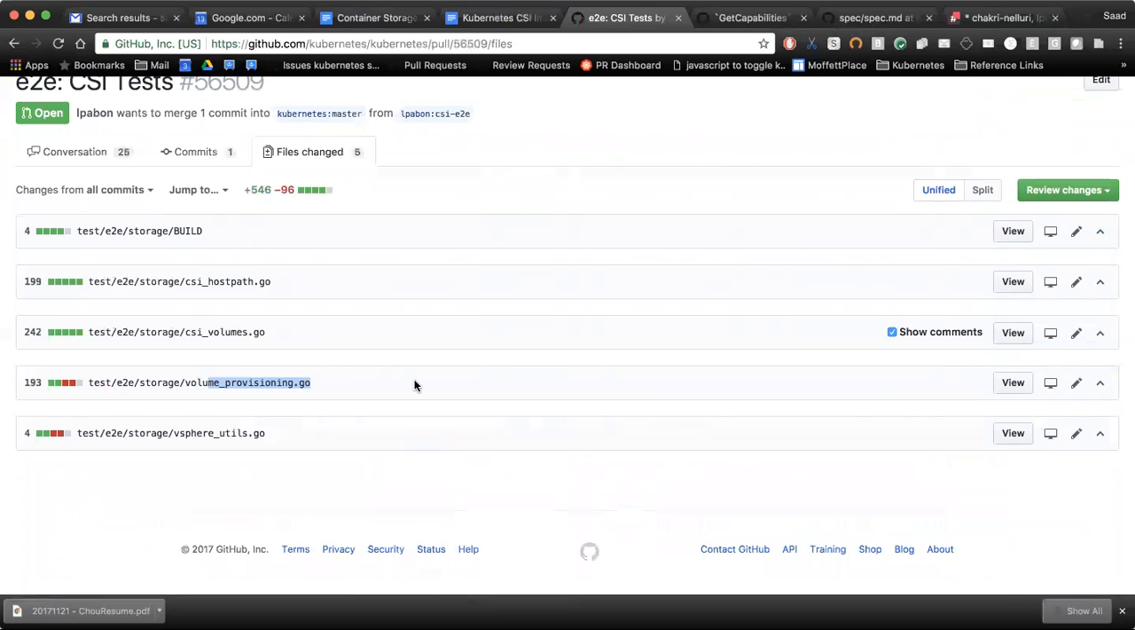
scroll("up", 3)
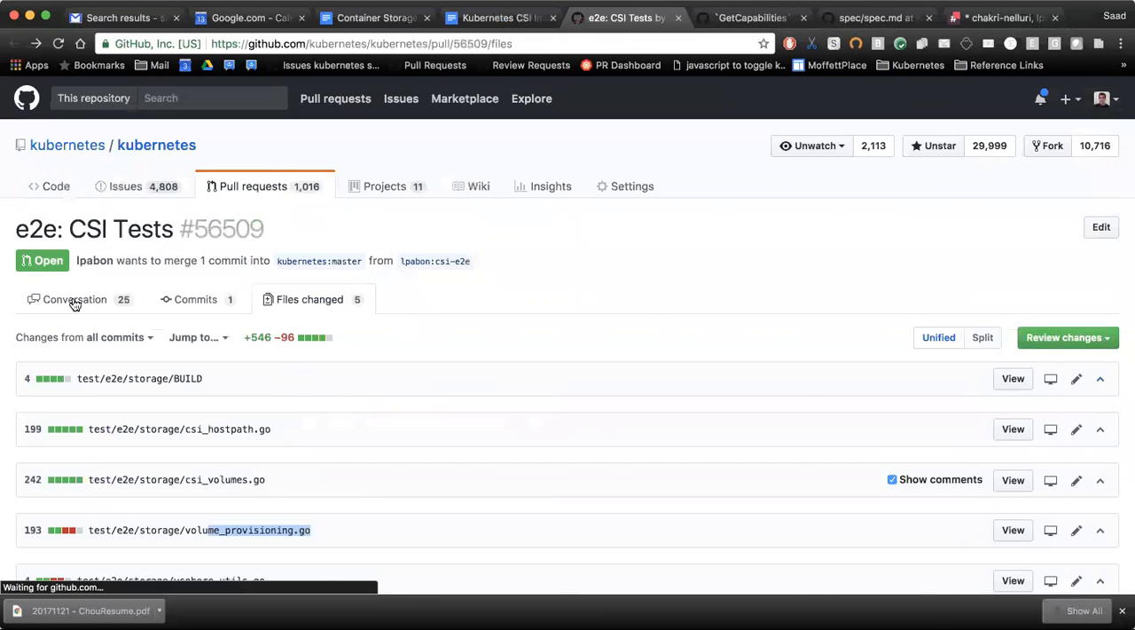
- Return to the Conversation view and read the review comments down to the failed-tests bot comment
left_click(75, 298)
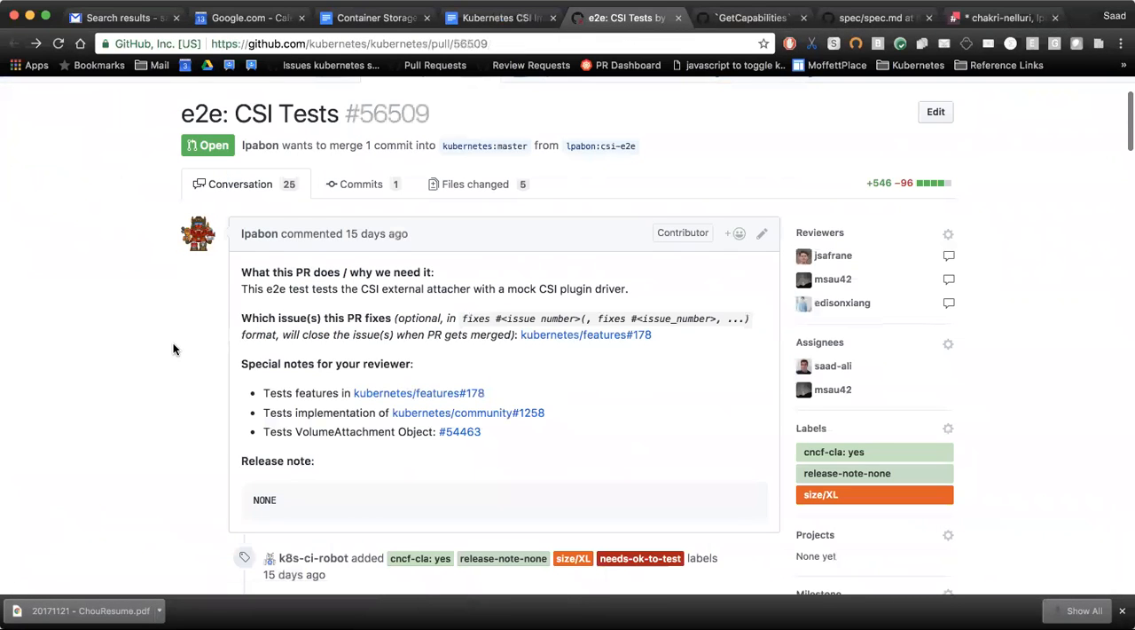
scroll("down", 3)
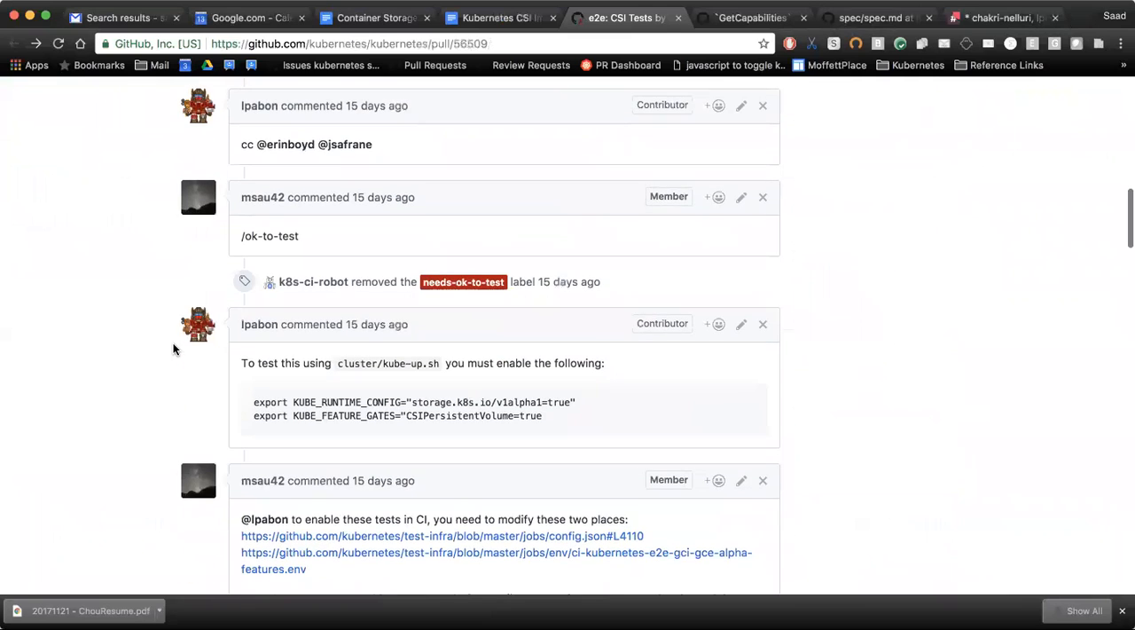
scroll("down", 3)
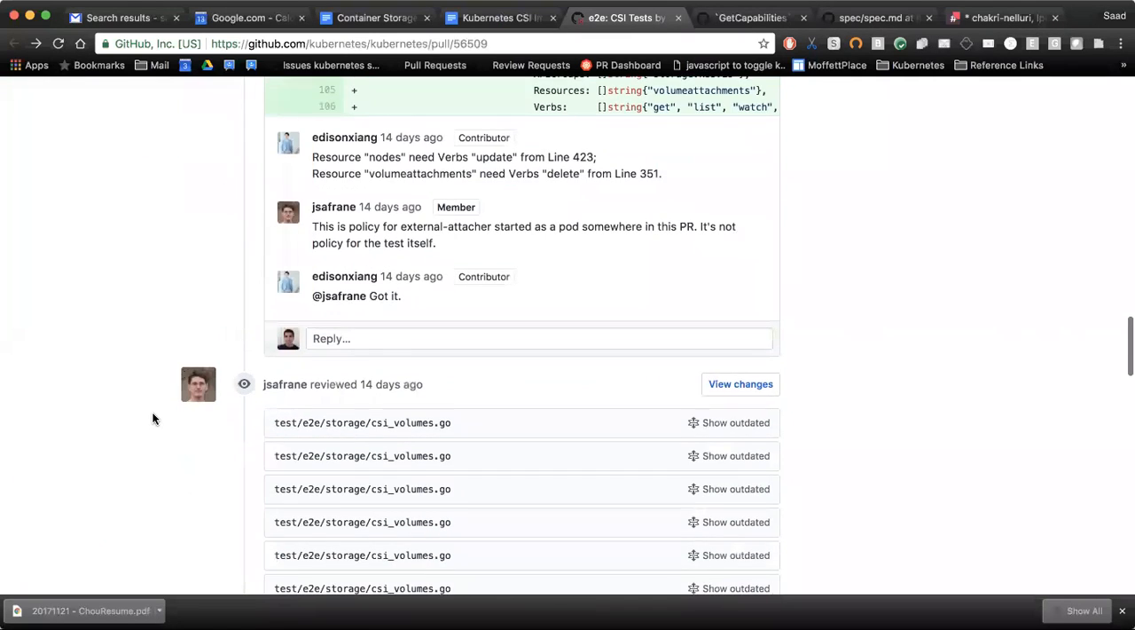
scroll("down", 3)
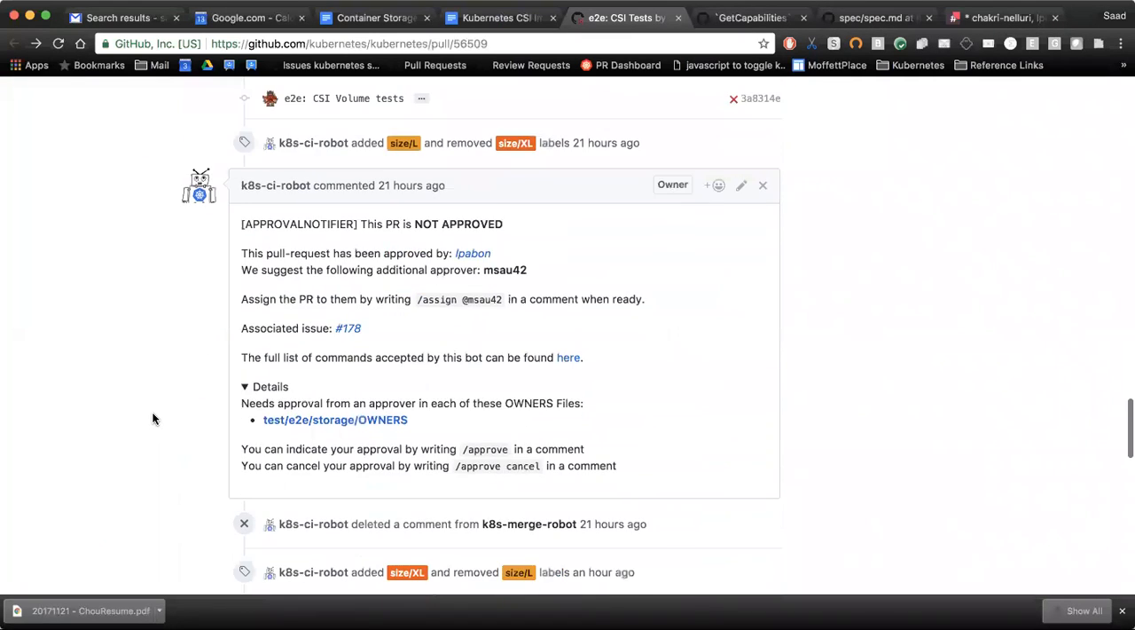
scroll("down", 3)
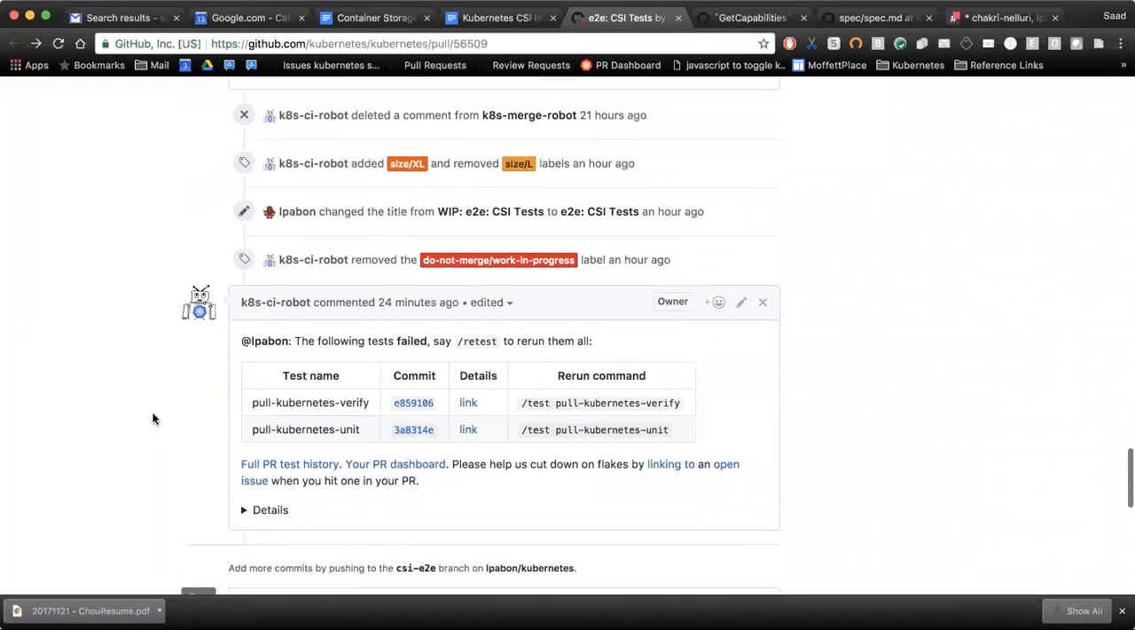
scroll("down", 3)
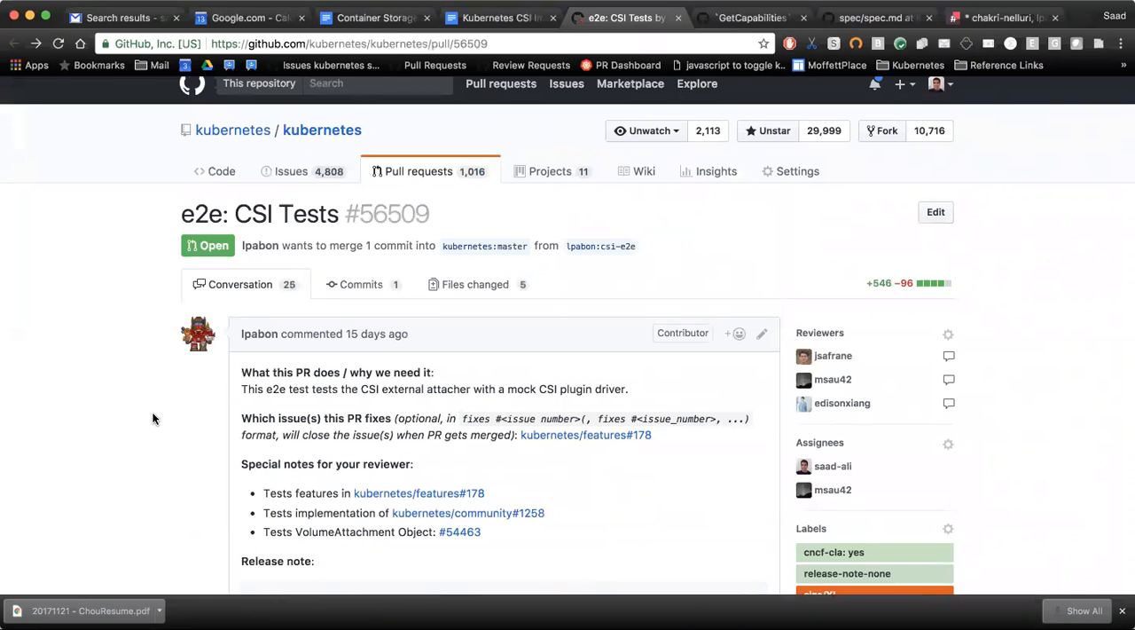
mouse_move(142, 319)
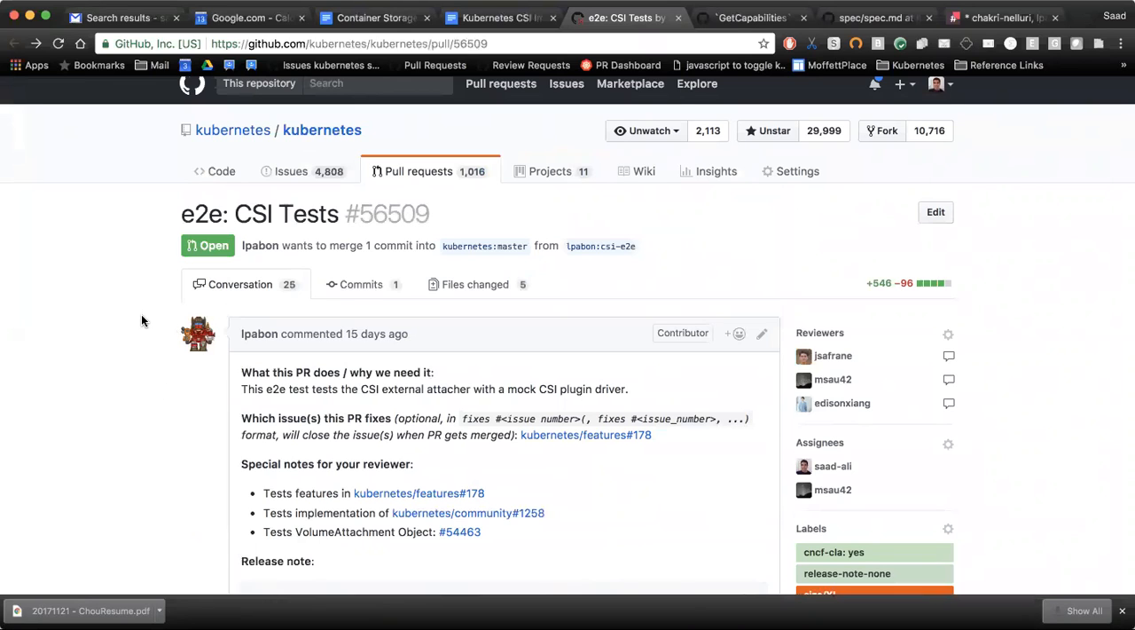
scroll("down", 3)
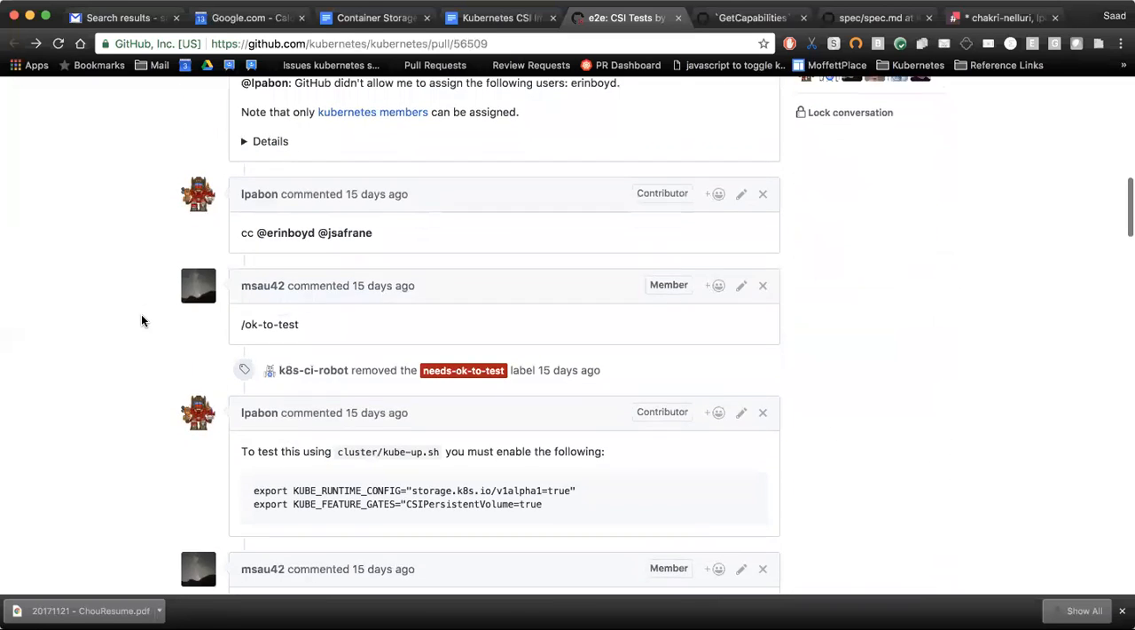
scroll("down", 3)
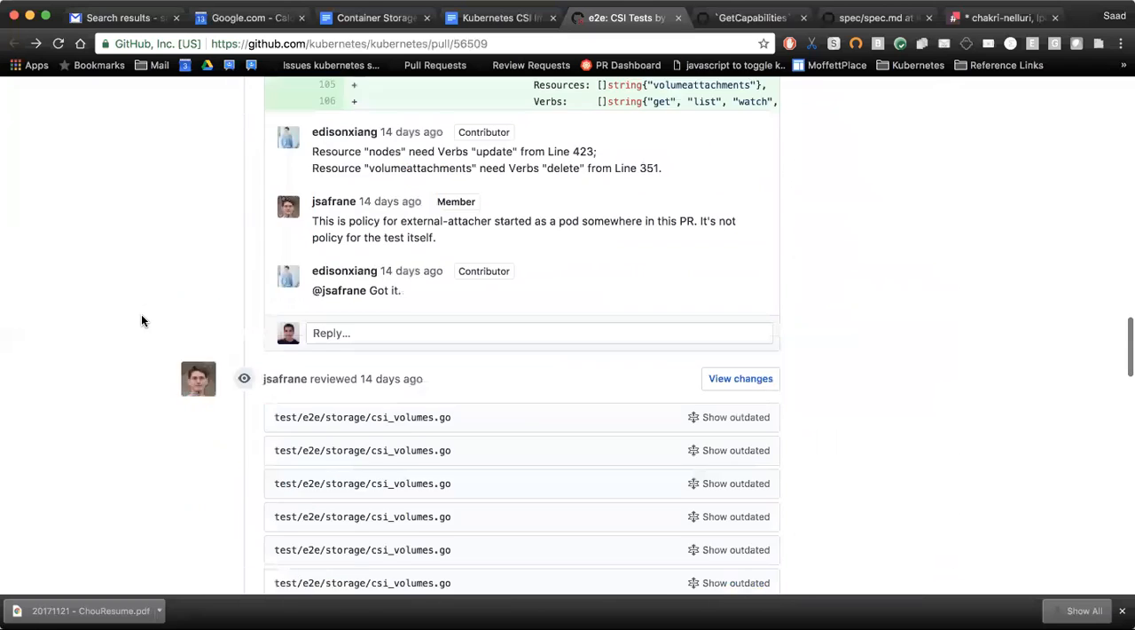
scroll("down", 3)
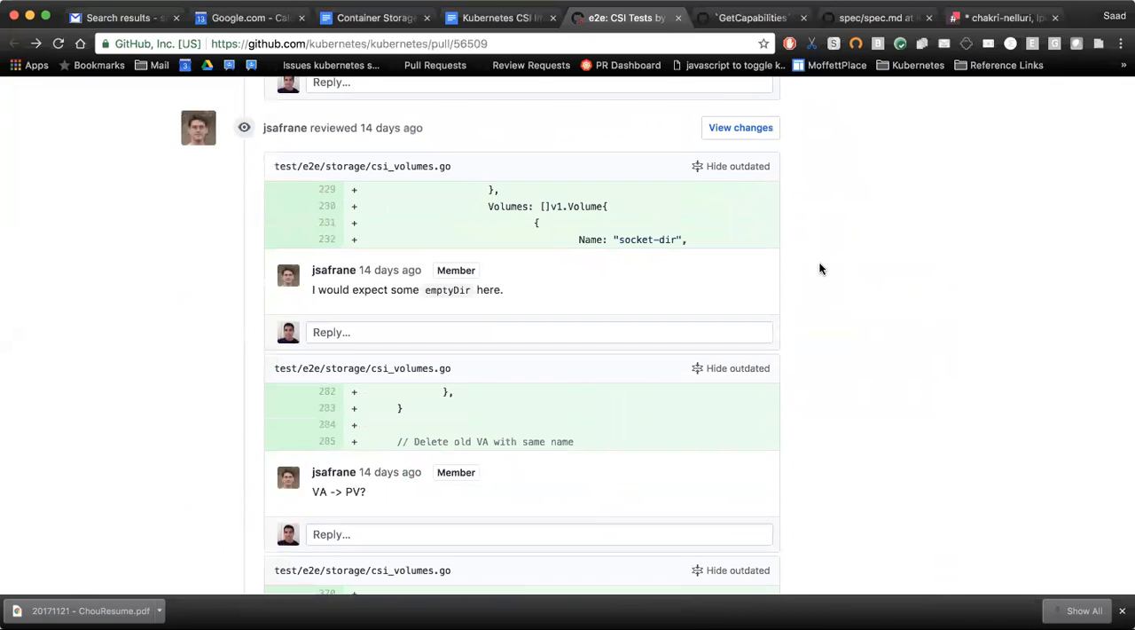
scroll("down", 3)
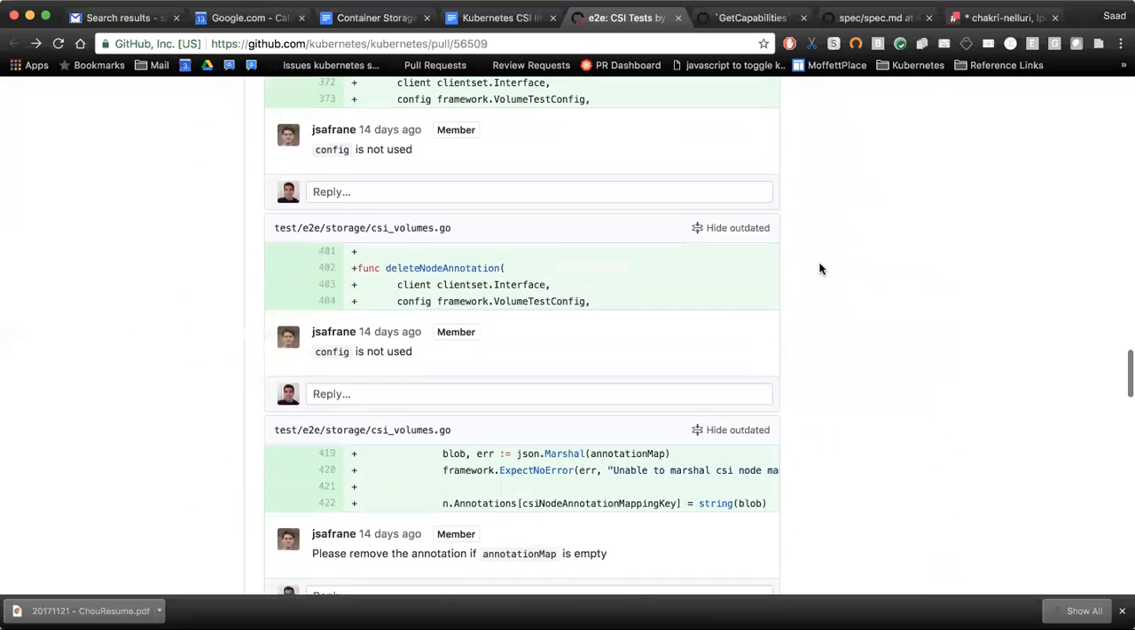
scroll("down", 3)
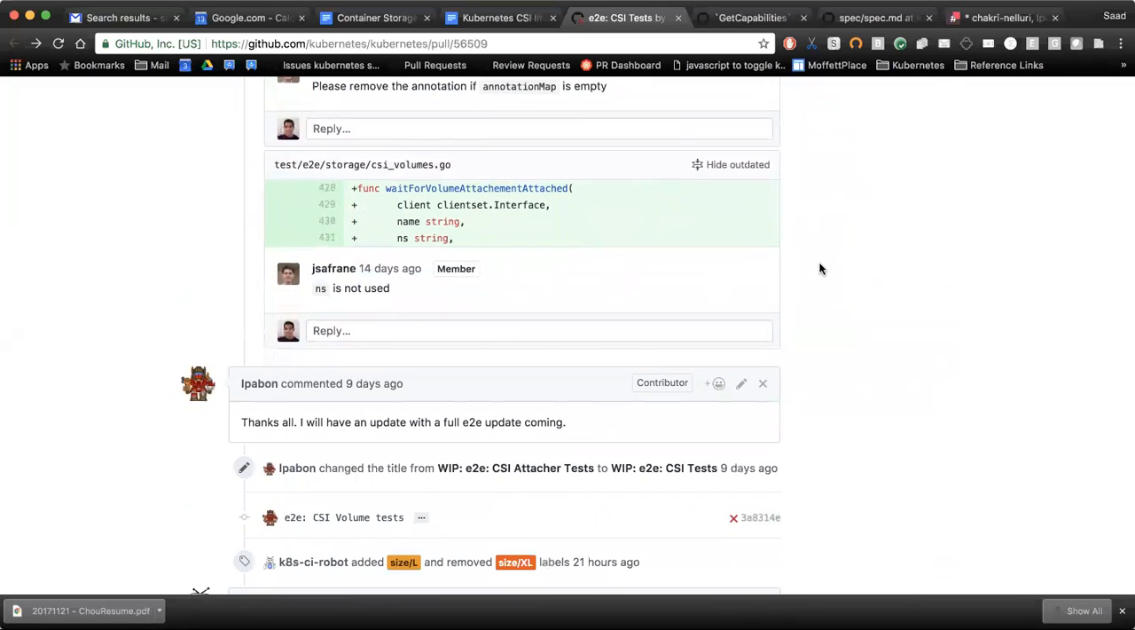
scroll("down", 3)
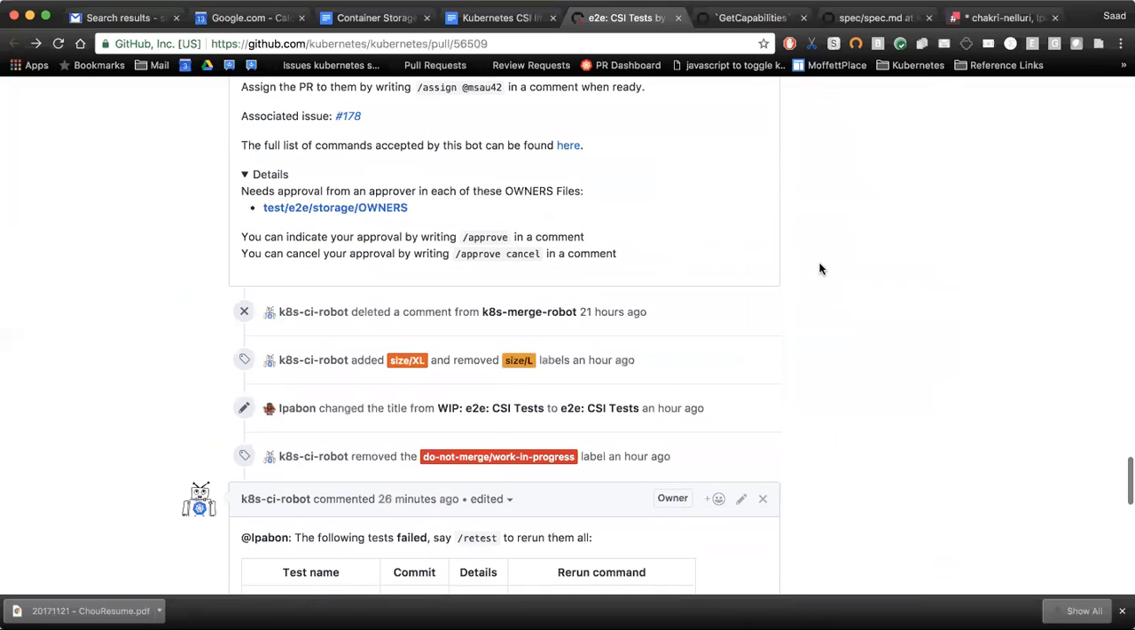
scroll("down", 3)
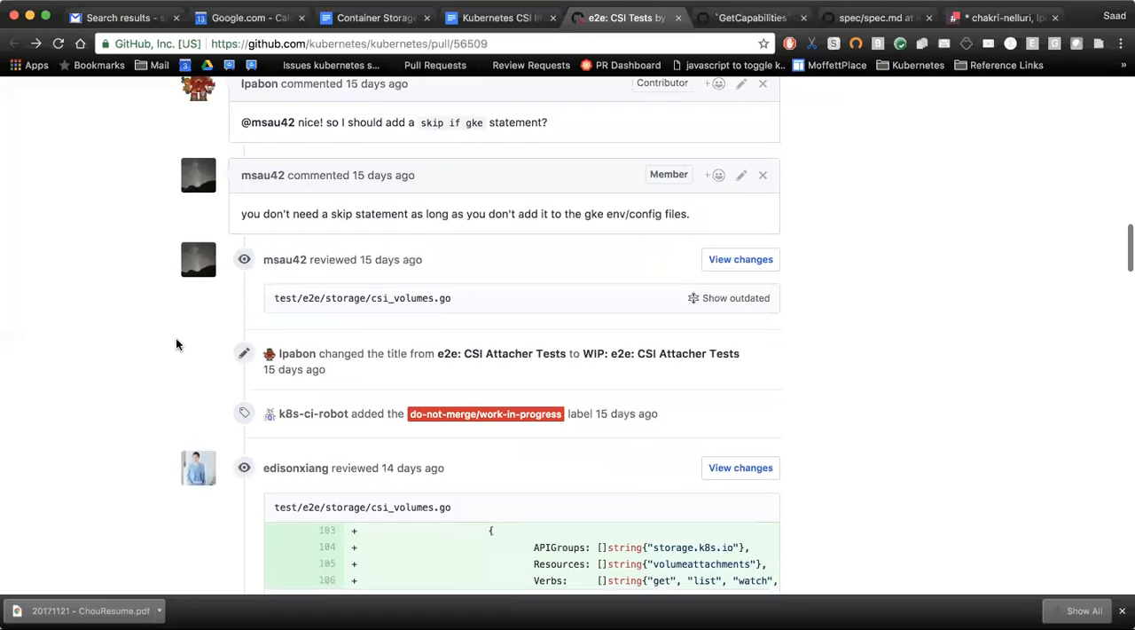
- Expand msau42's outdated csi_volumes.go review thread and highlight 'gke env/config files'
scroll("up", 3)
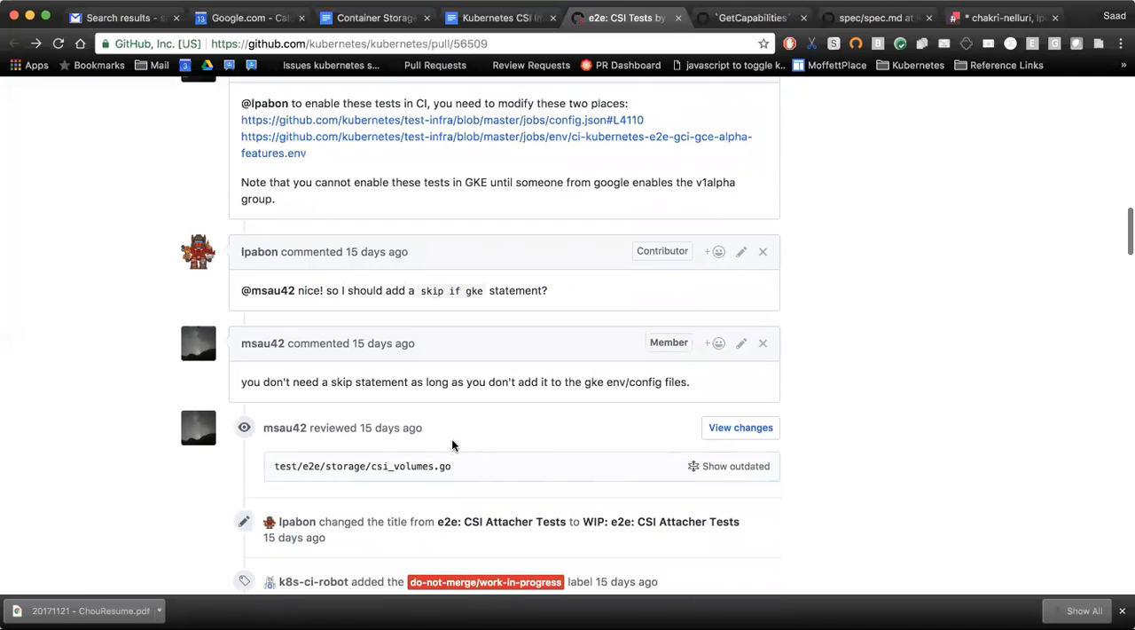
left_click(731, 464)
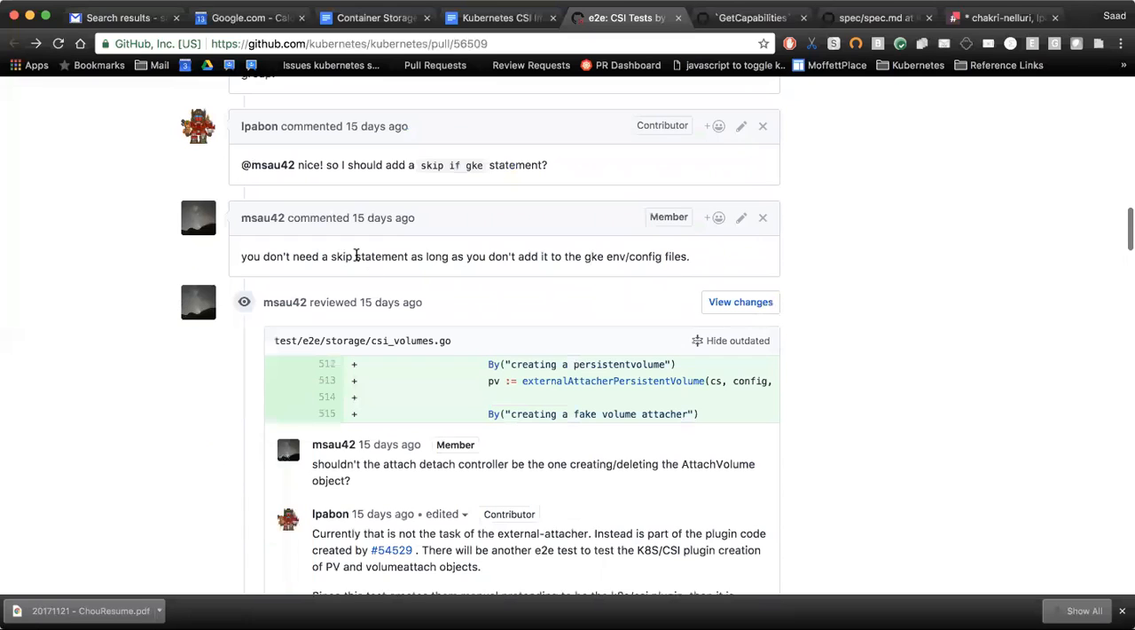
double_click(594, 255)
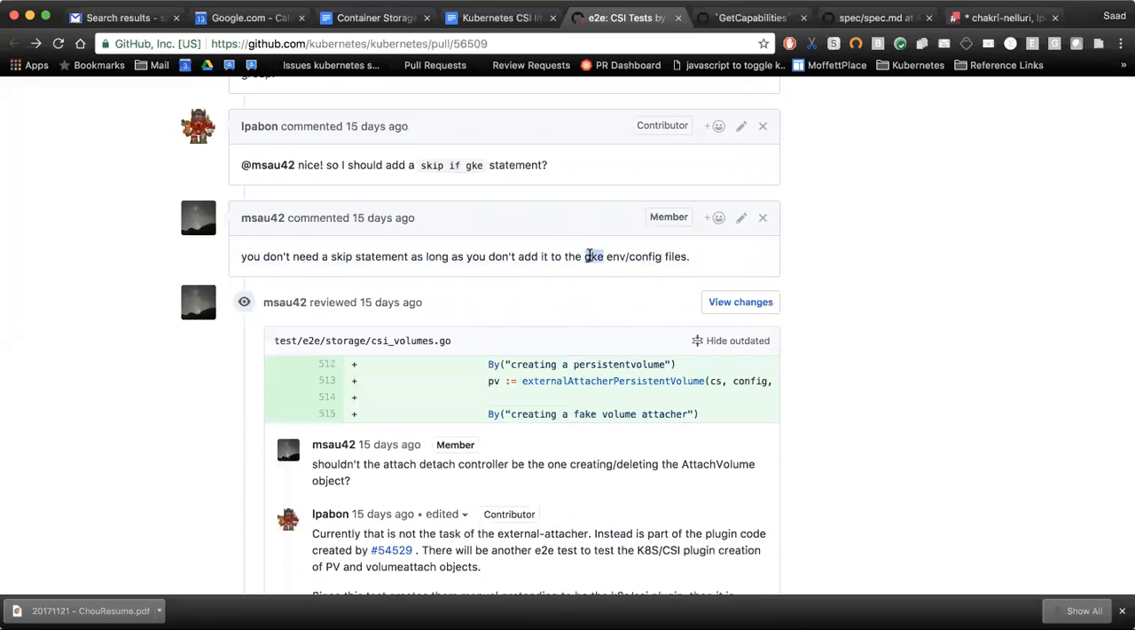
left_click_drag(586, 256, 688, 256)
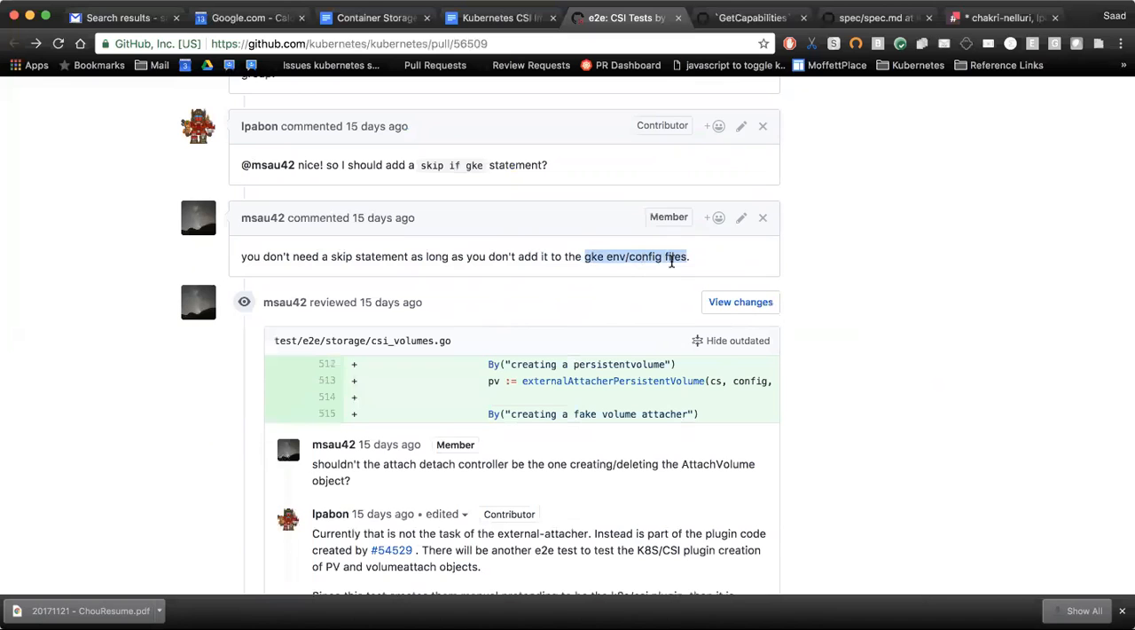
- Scroll through the remaining comments to the failed-tests bot comment and back to the CI instructions
scroll("down", 3)
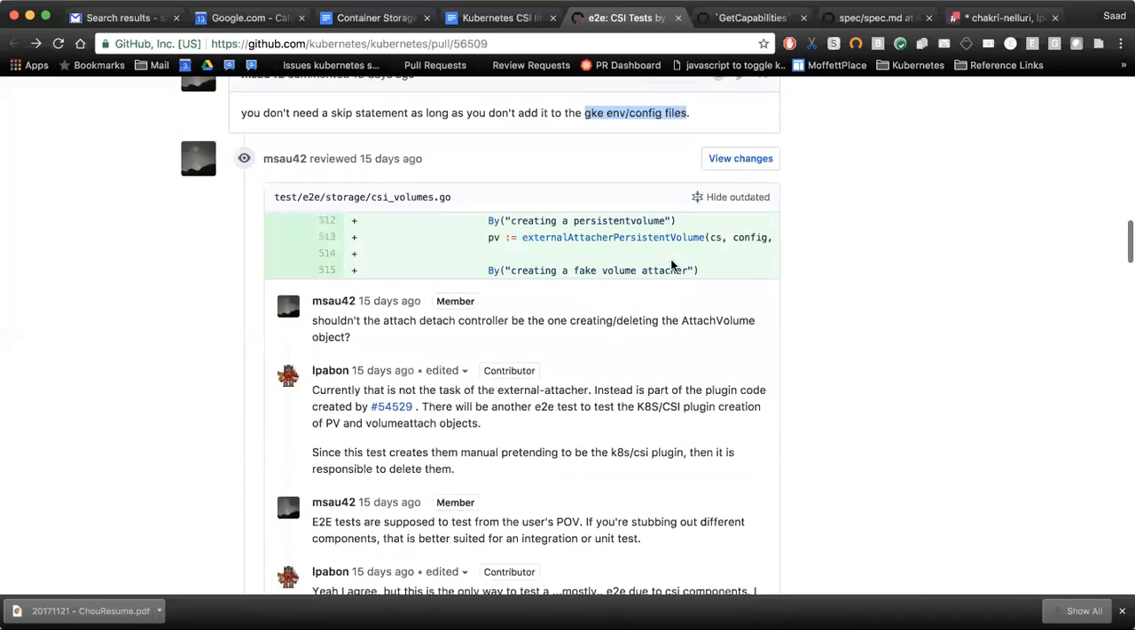
scroll("down", 3)
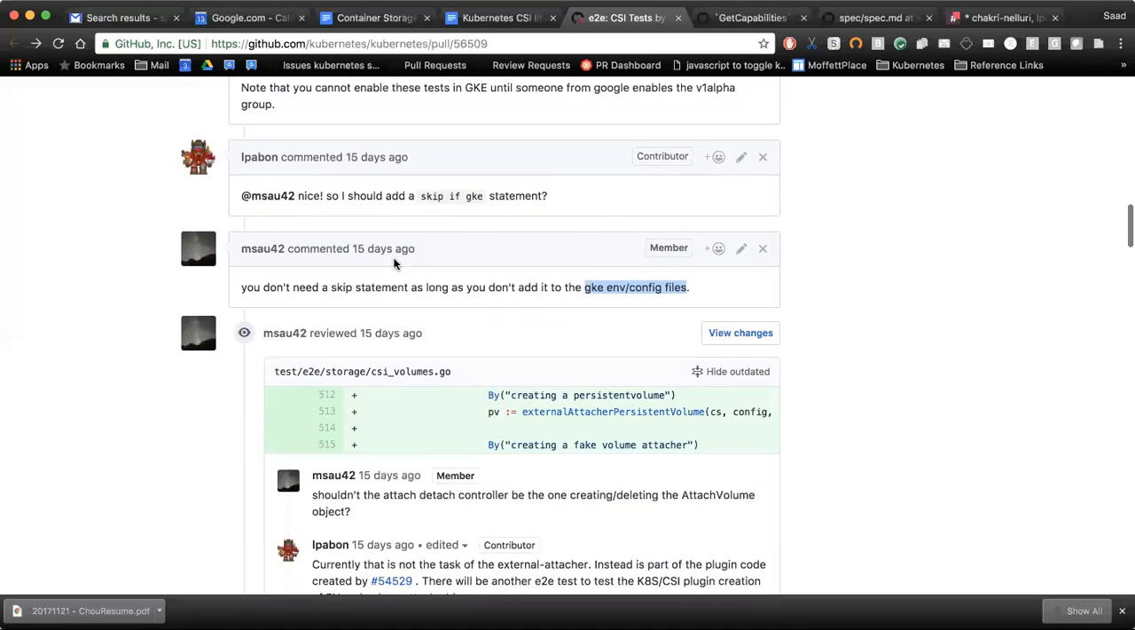
scroll("down", 3)
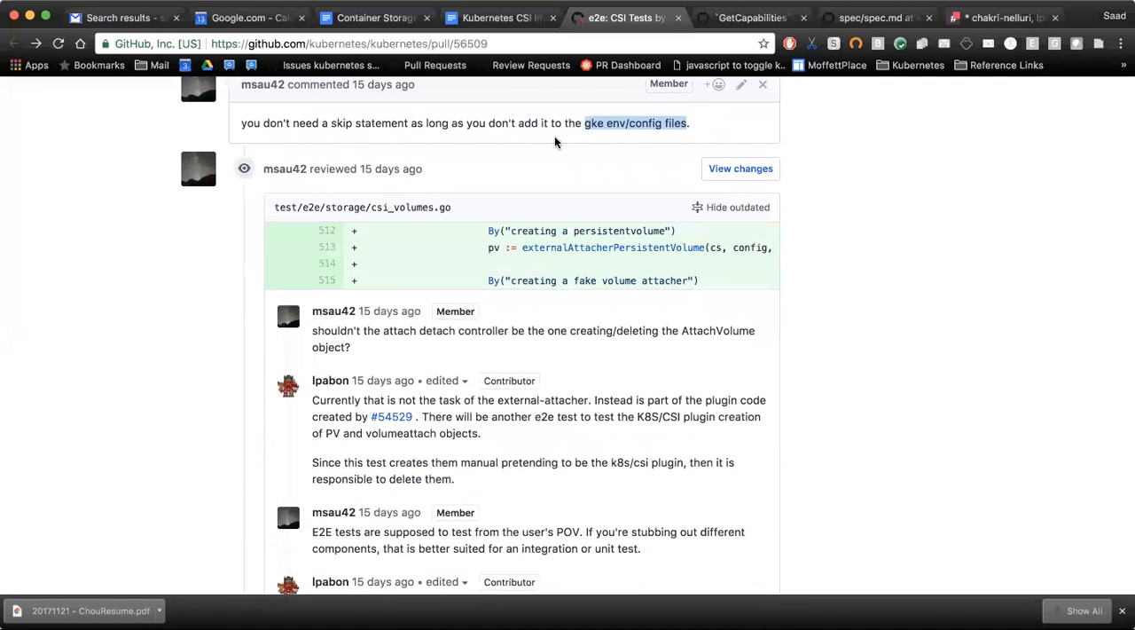
mouse_move(600, 541)
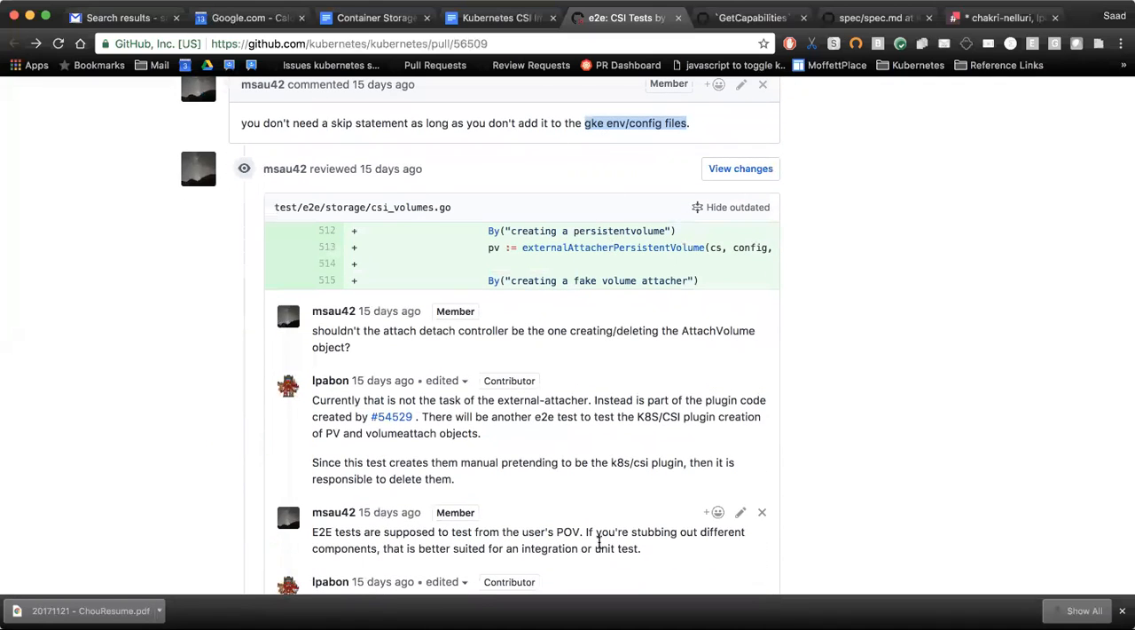
scroll("down", 3)
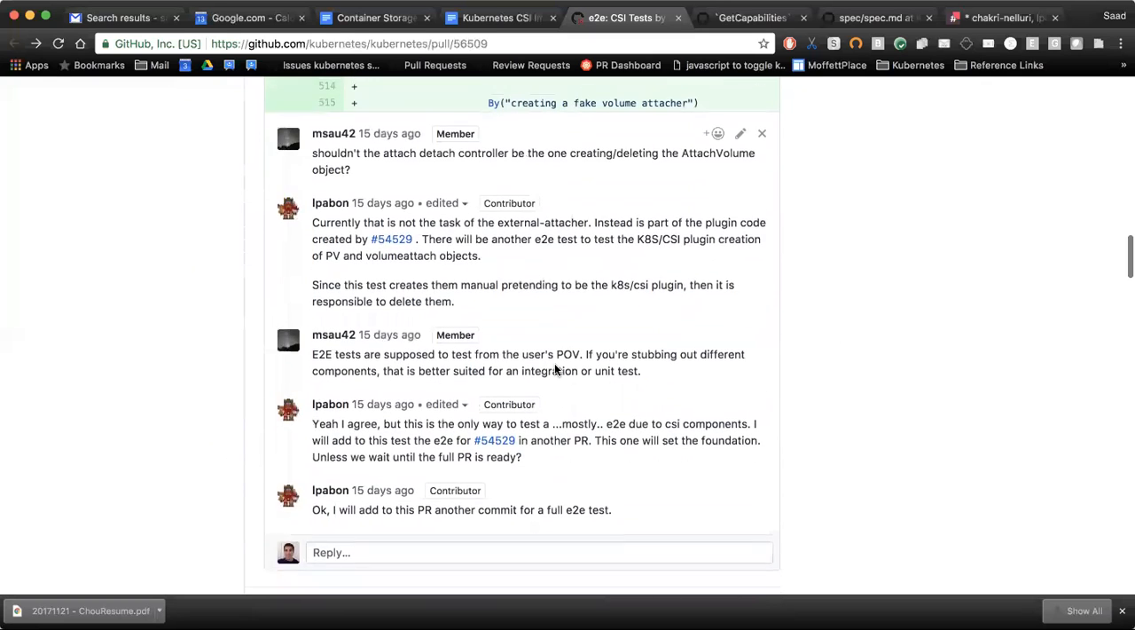
scroll("down", 3)
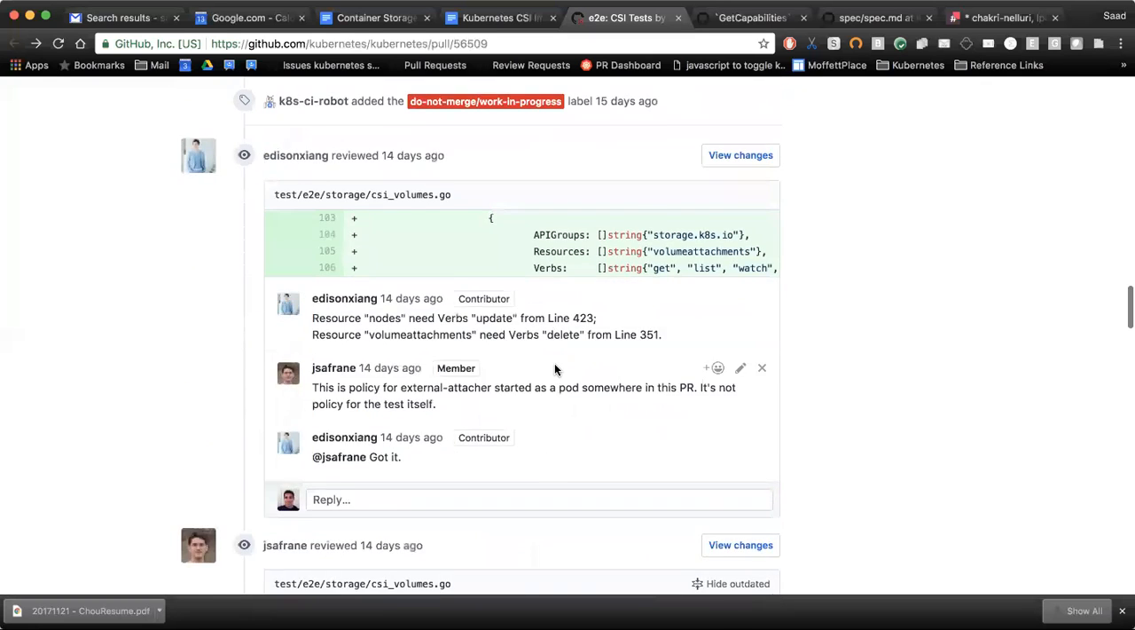
scroll("down", 3)
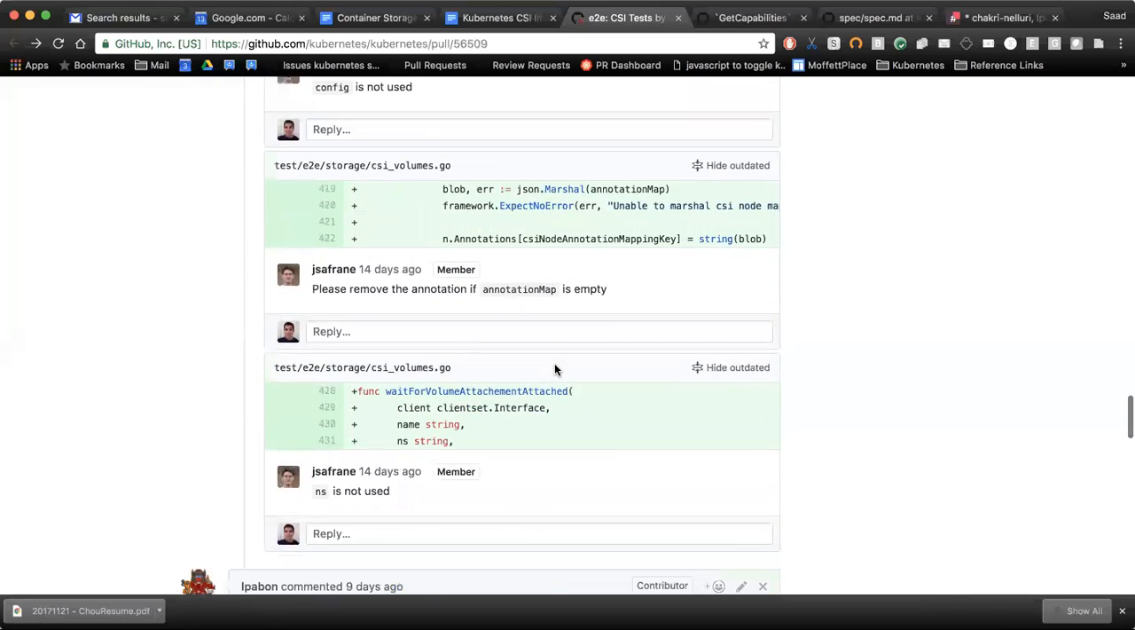
scroll("down", 3)
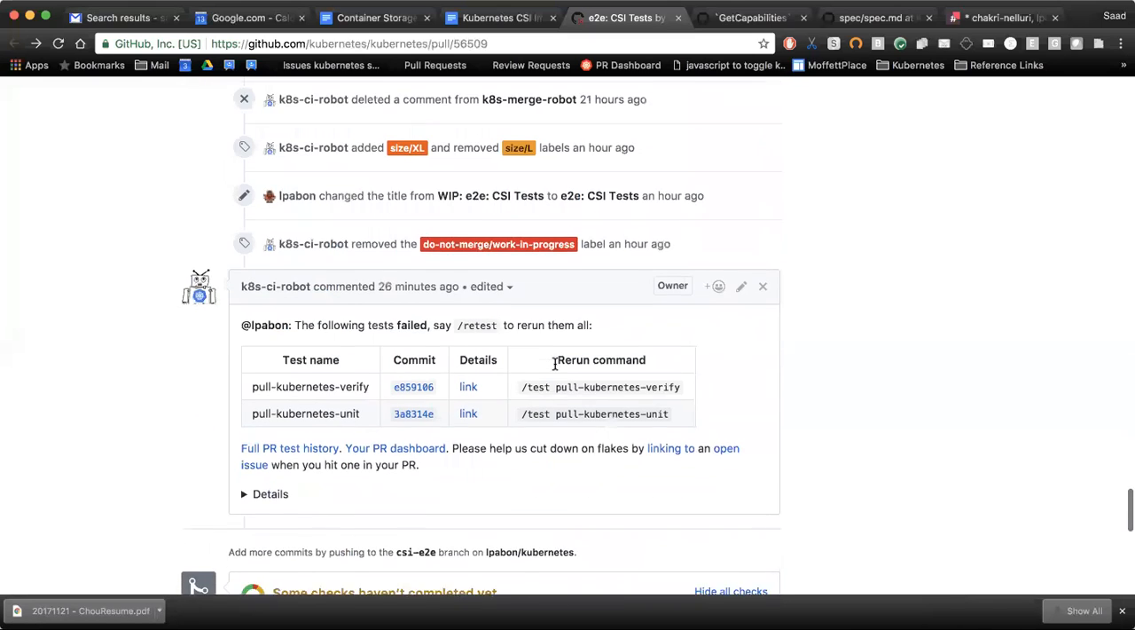
scroll("up", 3)
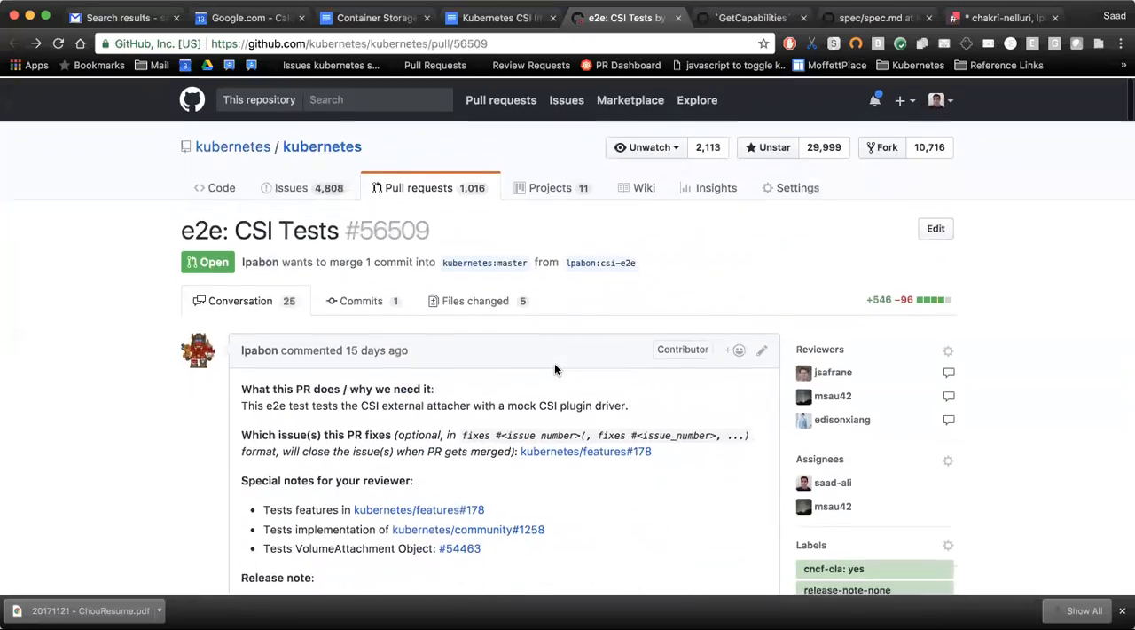
scroll("down", 3)
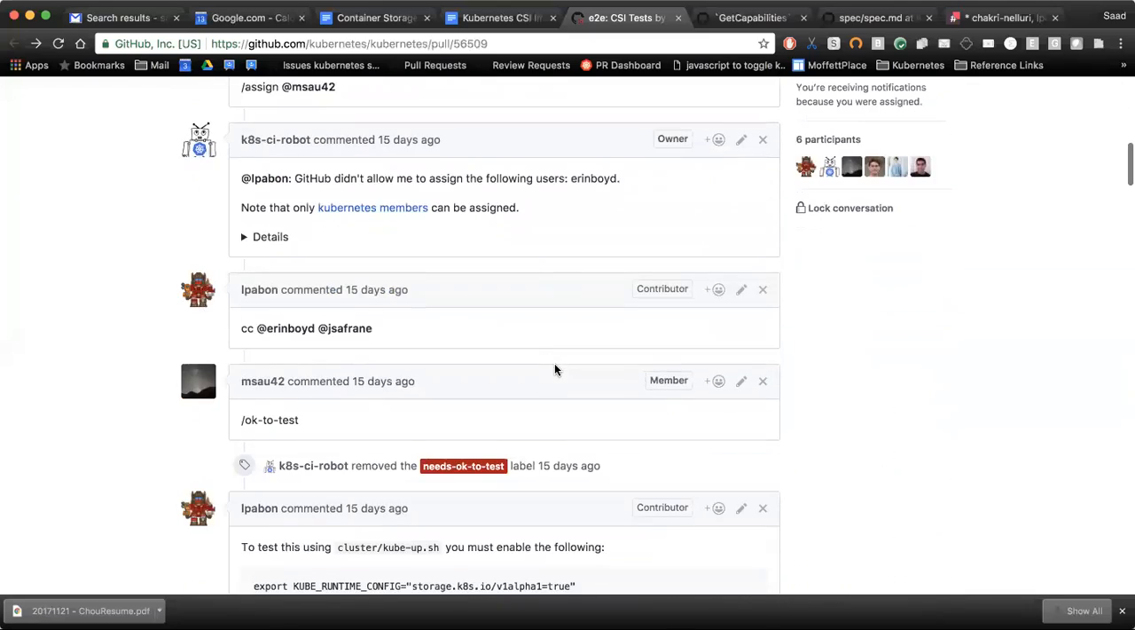
scroll("down", 3)
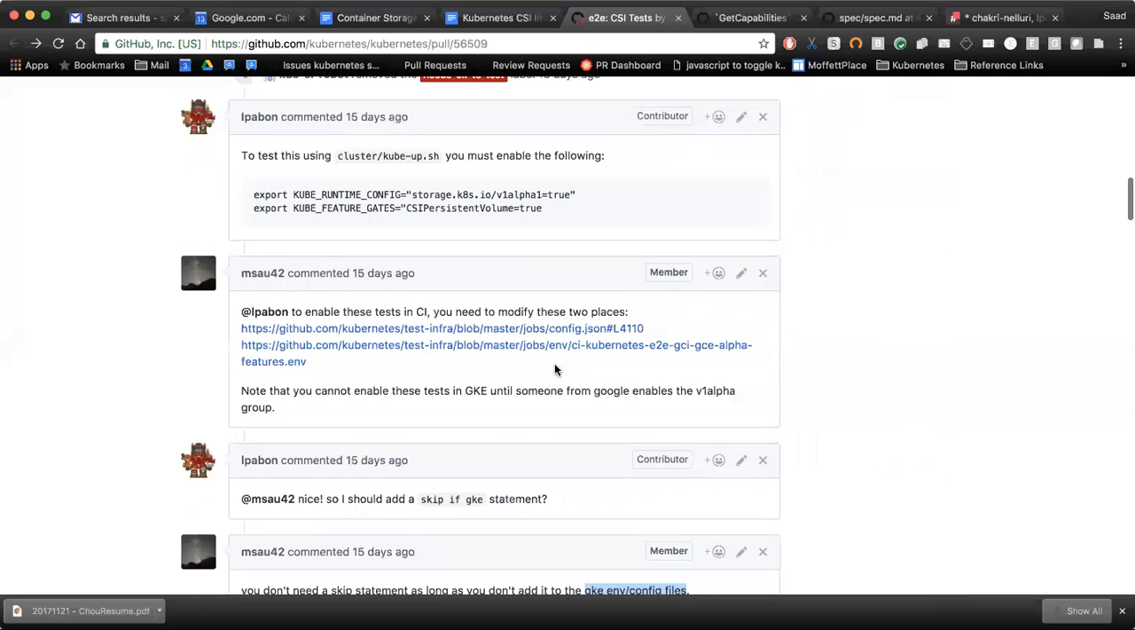
right_click(442, 329)
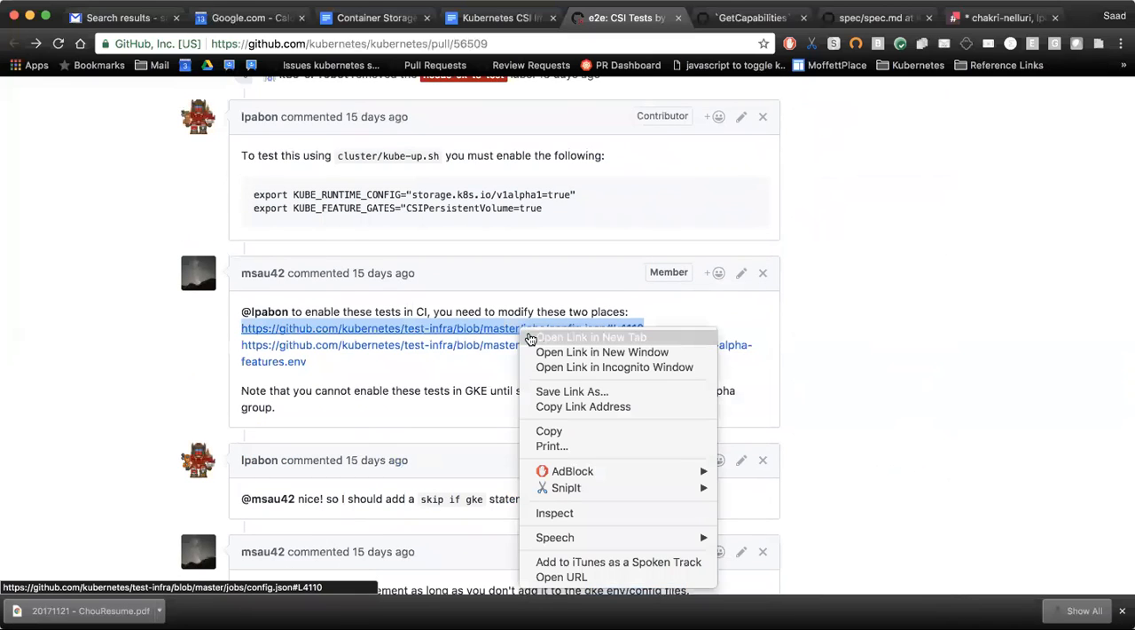
left_click(589, 337)
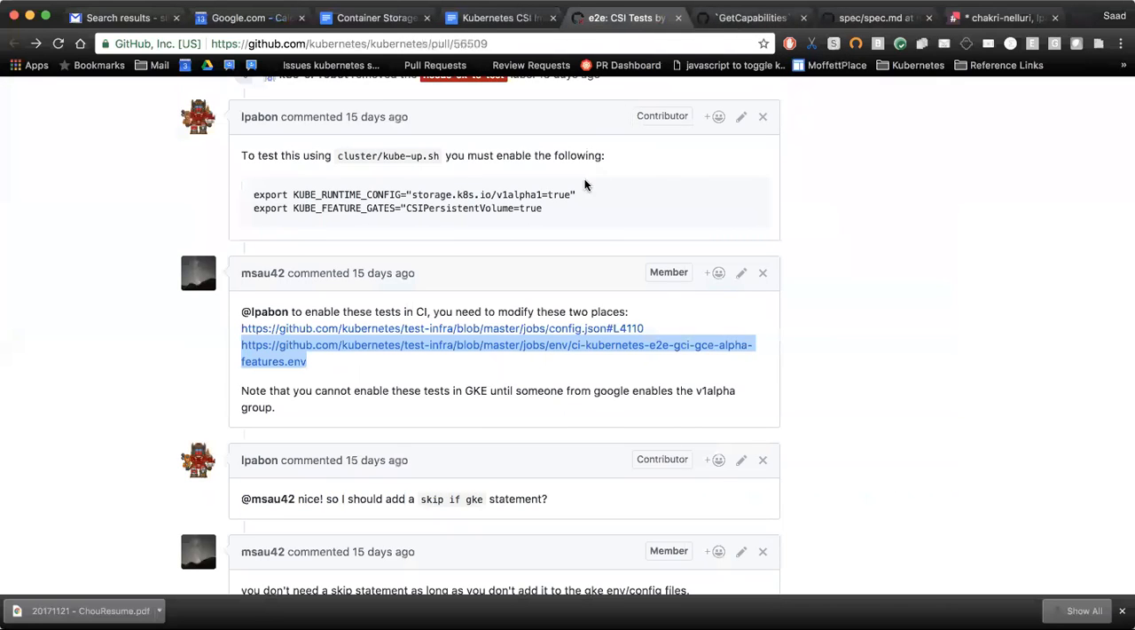
mouse_move(462, 263)
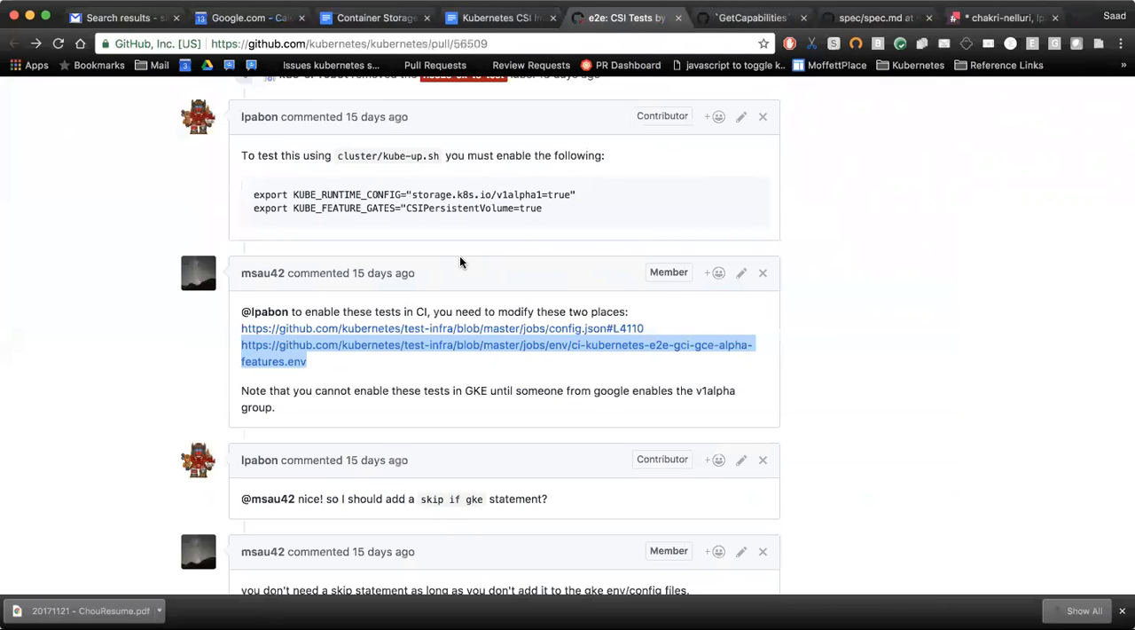
mouse_move(138, 348)
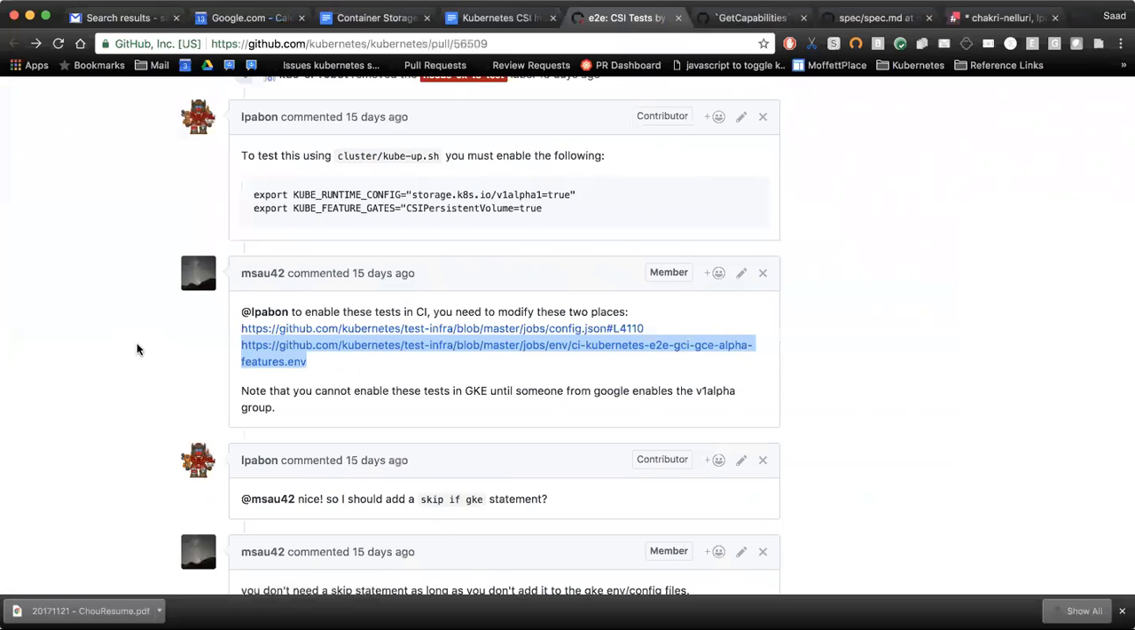
scroll("up", 3)
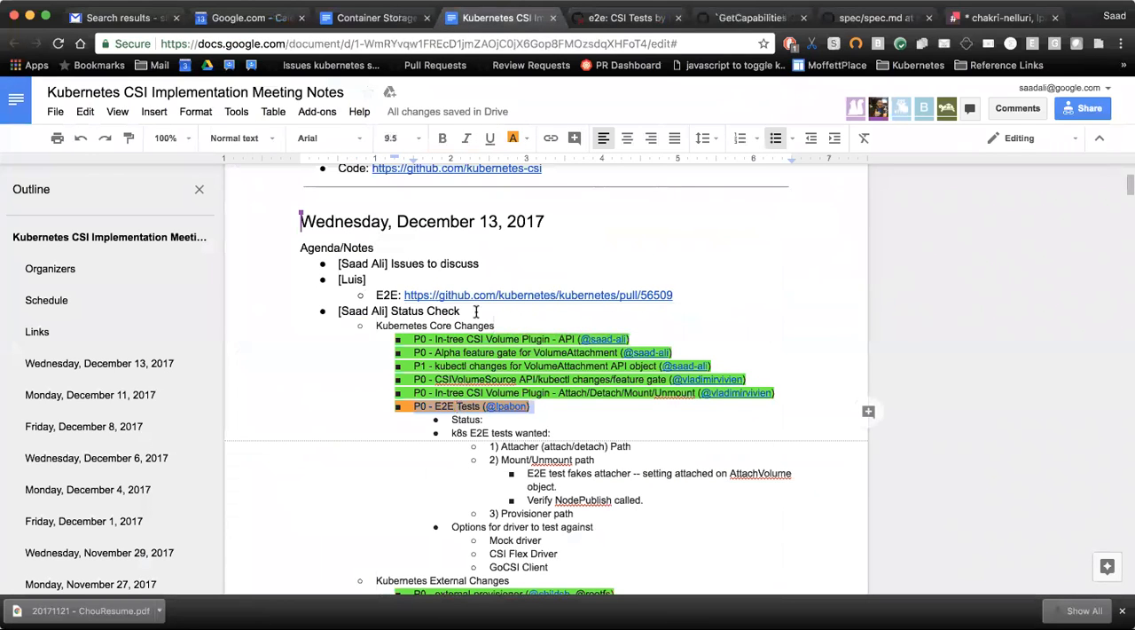
- Scroll the December 13 notes down to the P0 - E2E Tests item for its PR 56509 status line
scroll("down", 3)
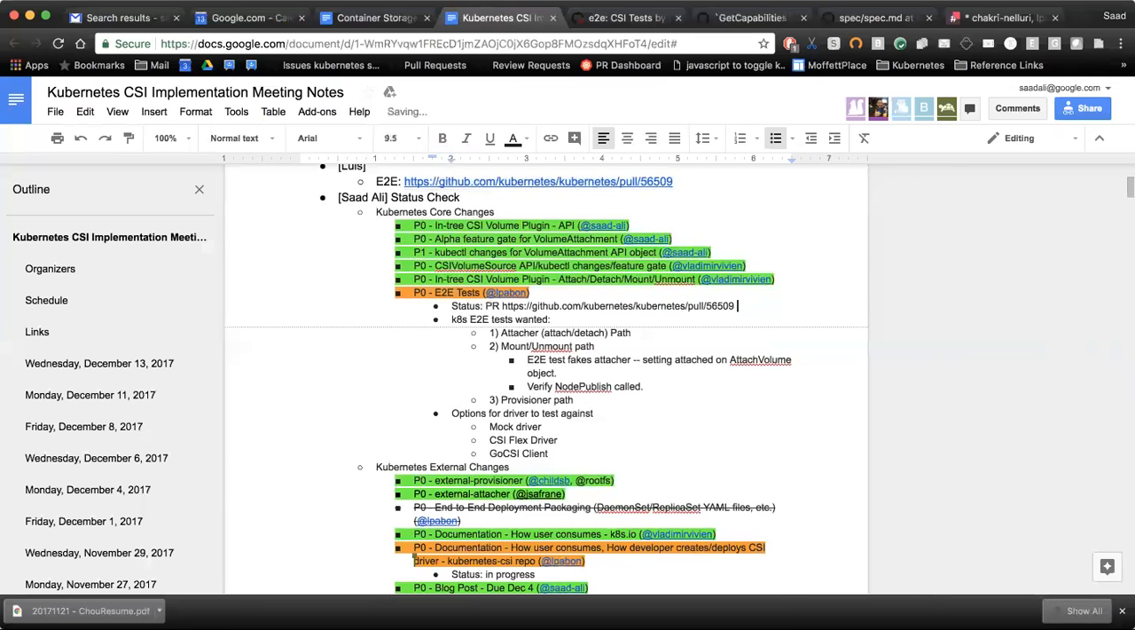
scroll("down", 3)
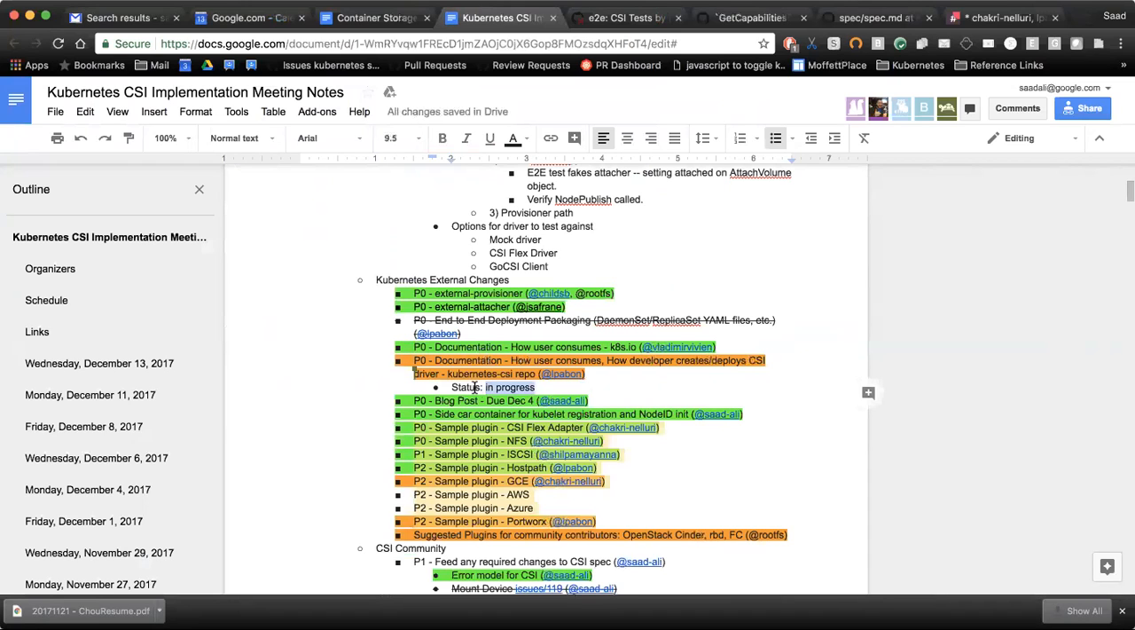
scroll("down", 3)
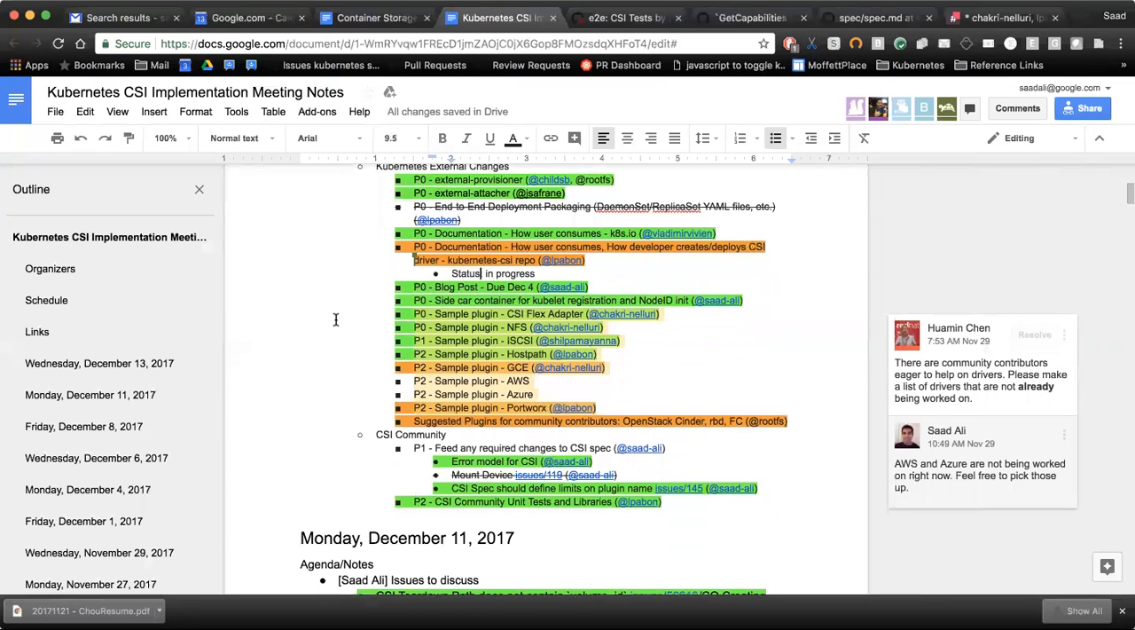
mouse_move(564, 355)
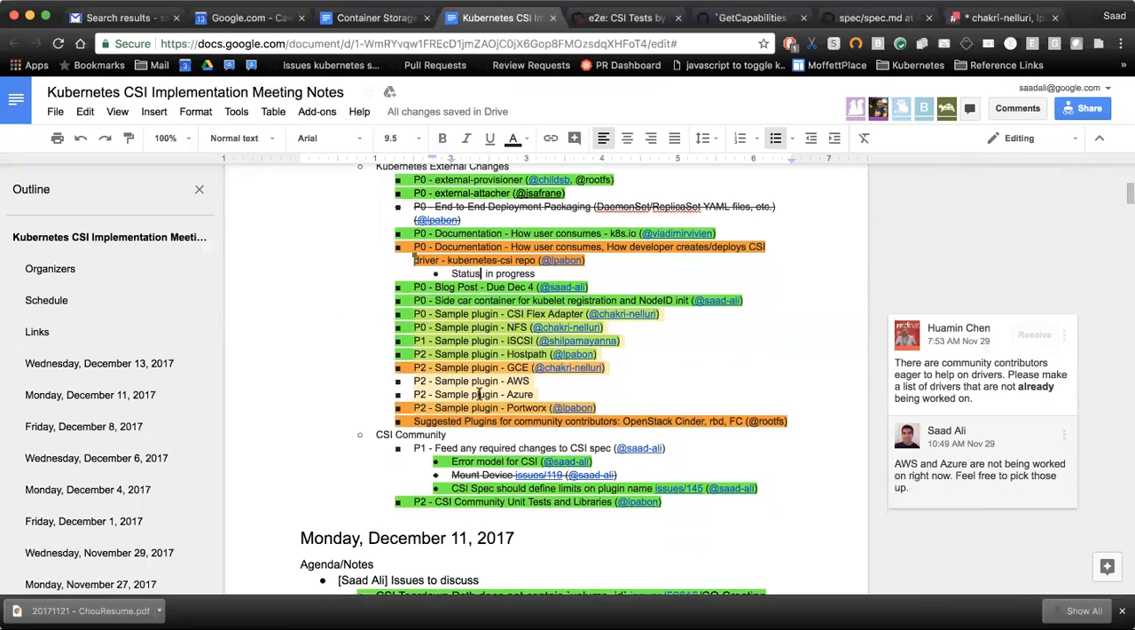
scroll("down", 3)
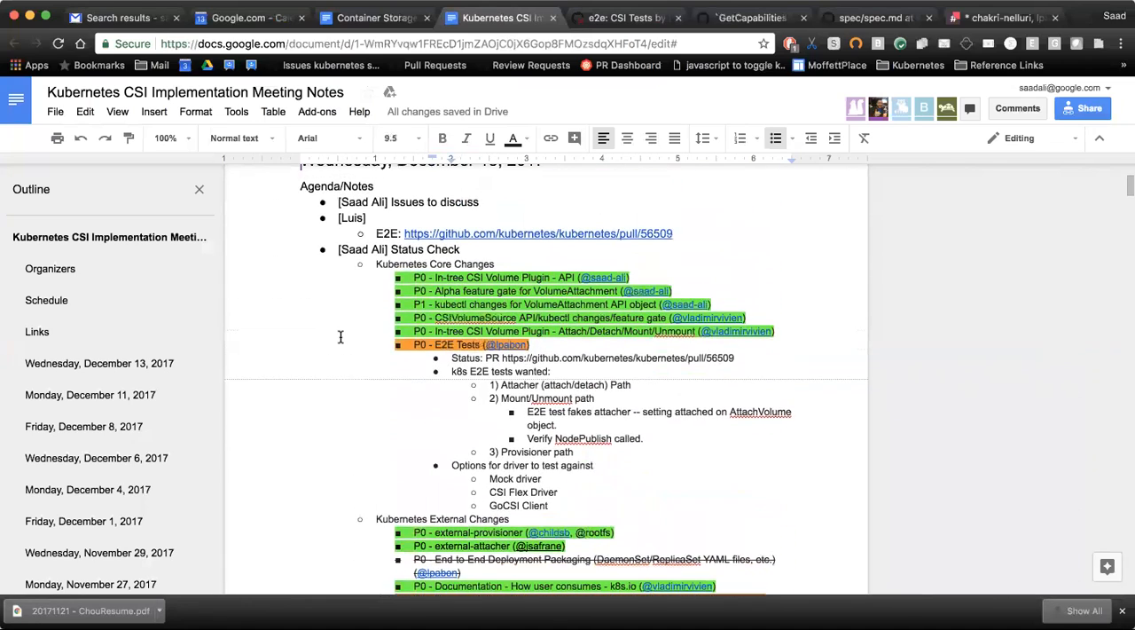
scroll("down", 3)
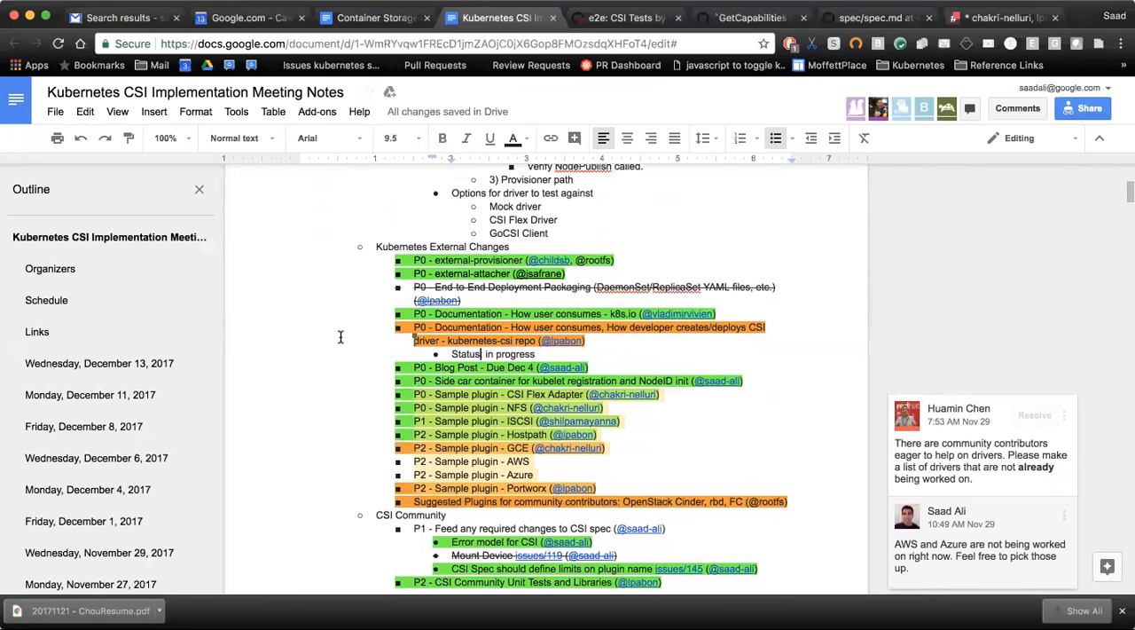
mouse_move(341, 339)
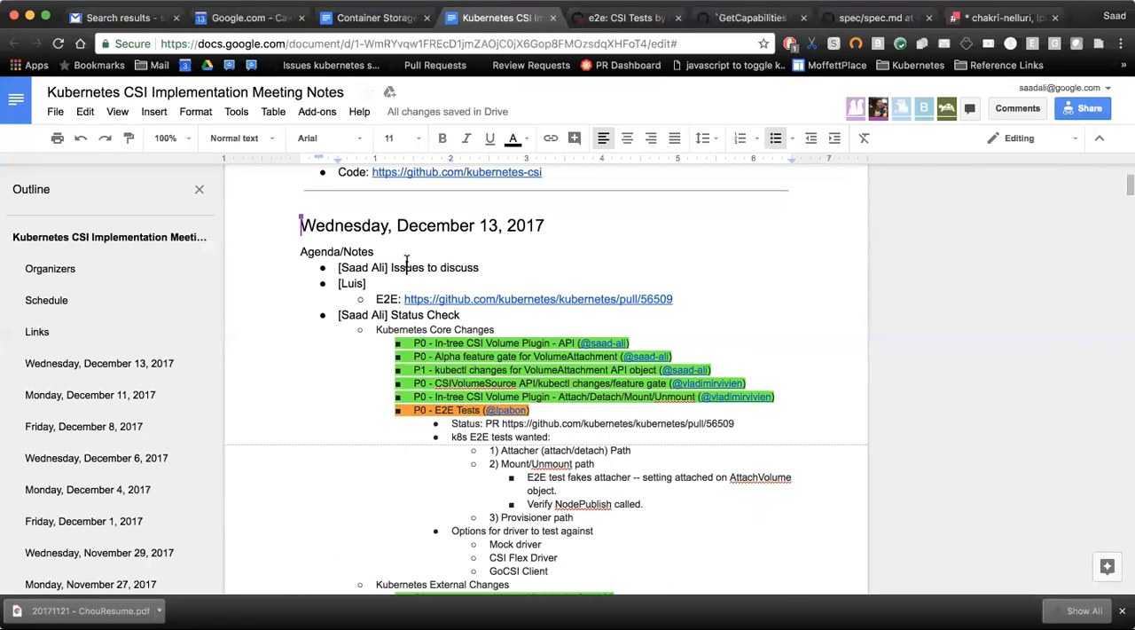
scroll("down", 3)
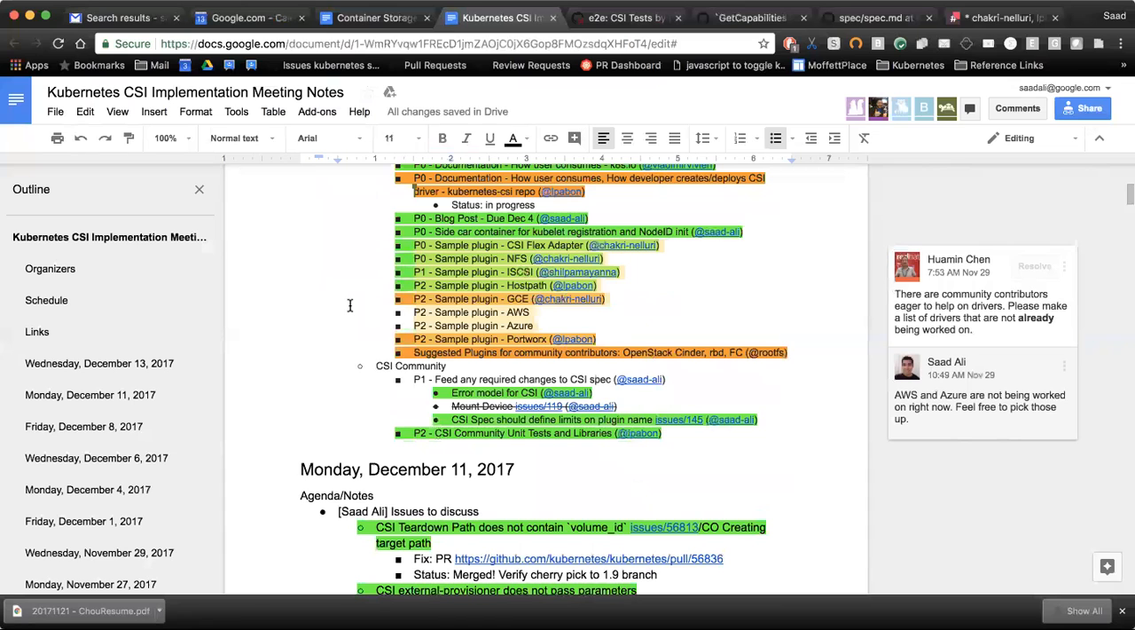
scroll("up", 3)
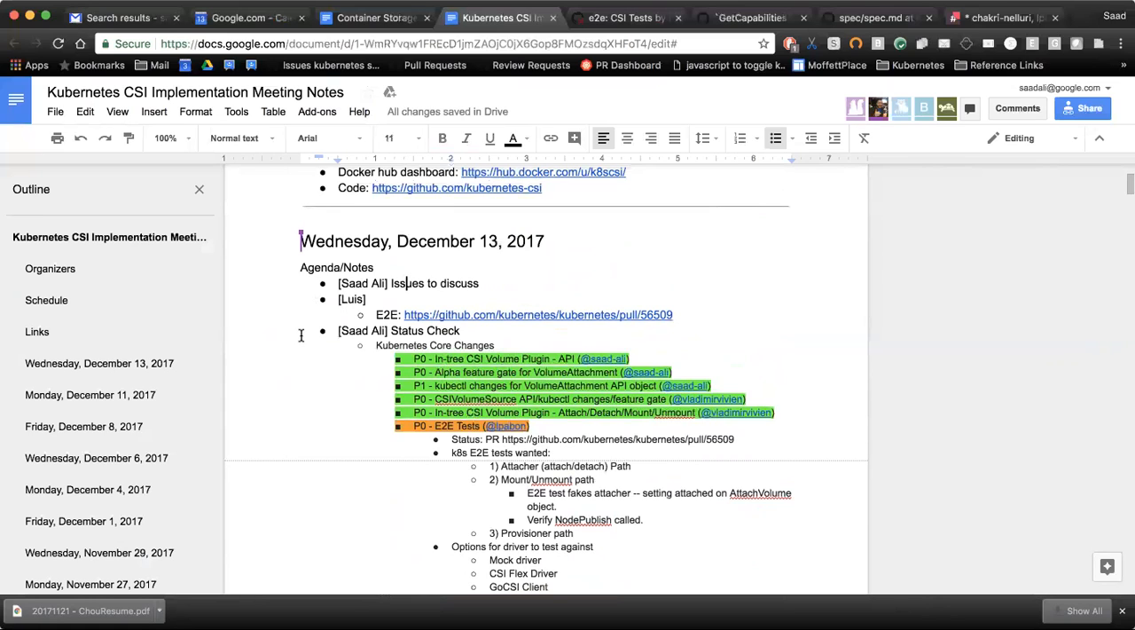
scroll("down", 3)
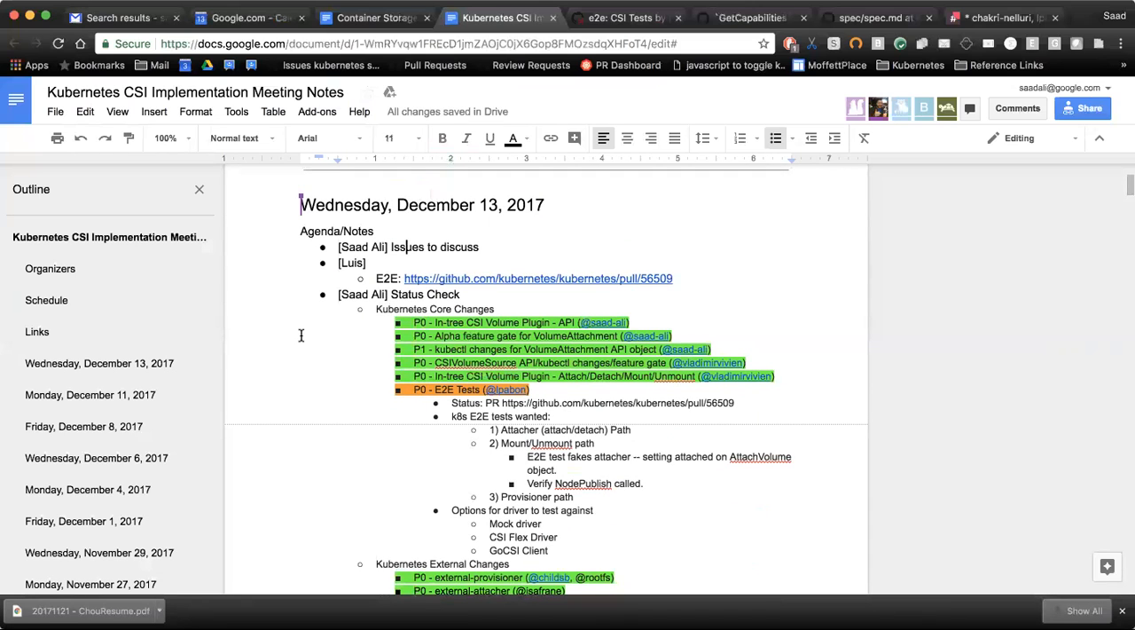
scroll("down", 3)
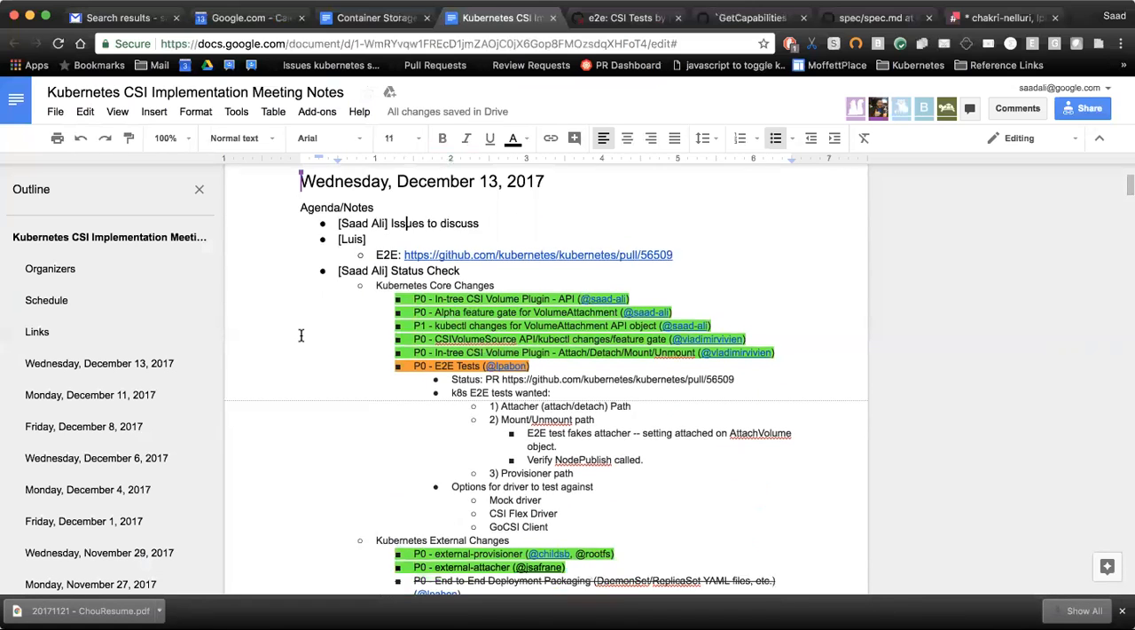
scroll("down", 3)
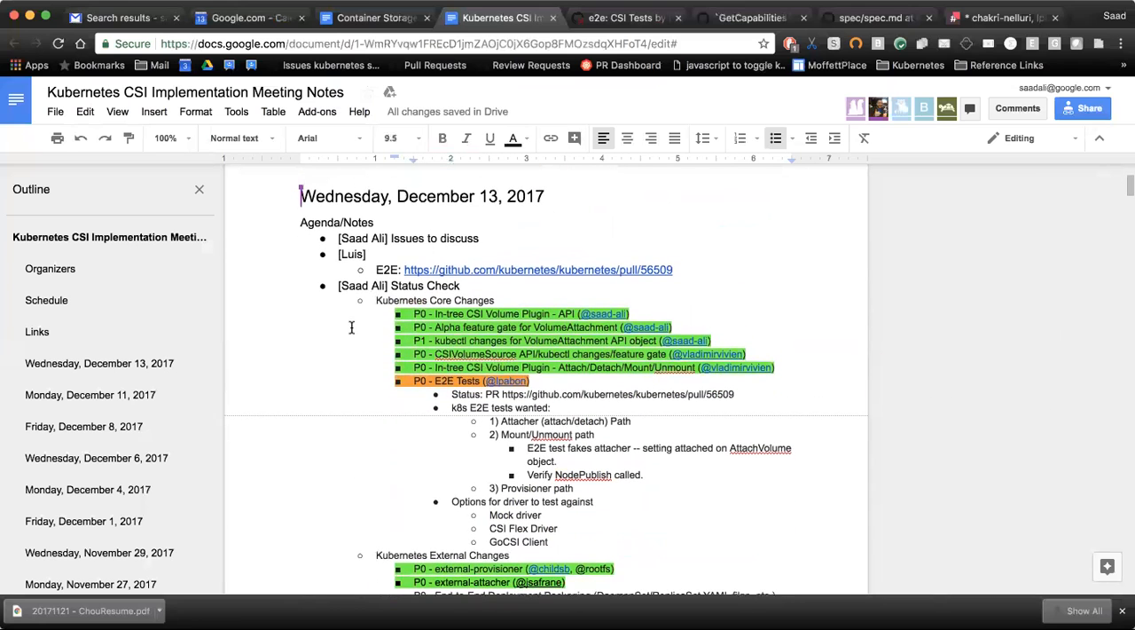
scroll("down", 3)
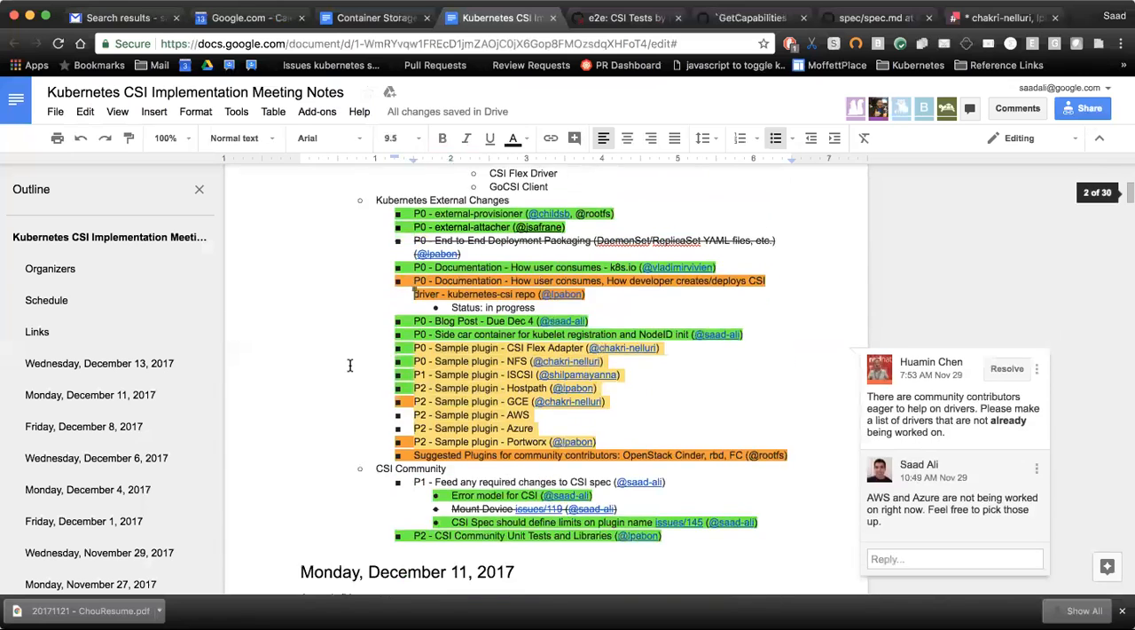
scroll("down", 3)
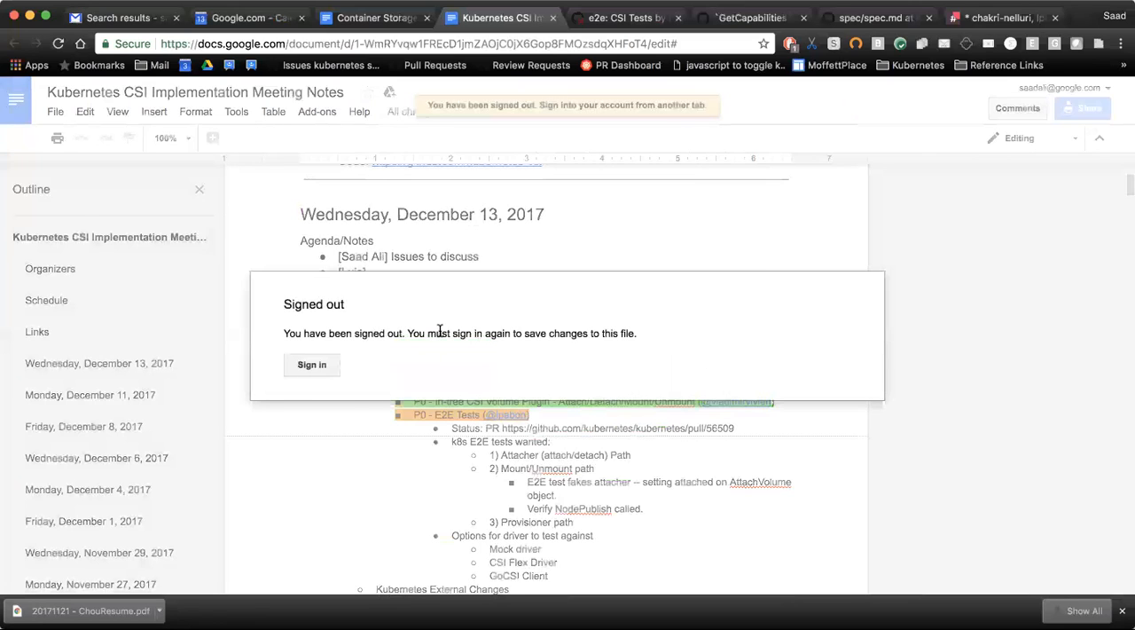
mouse_move(649, 13)
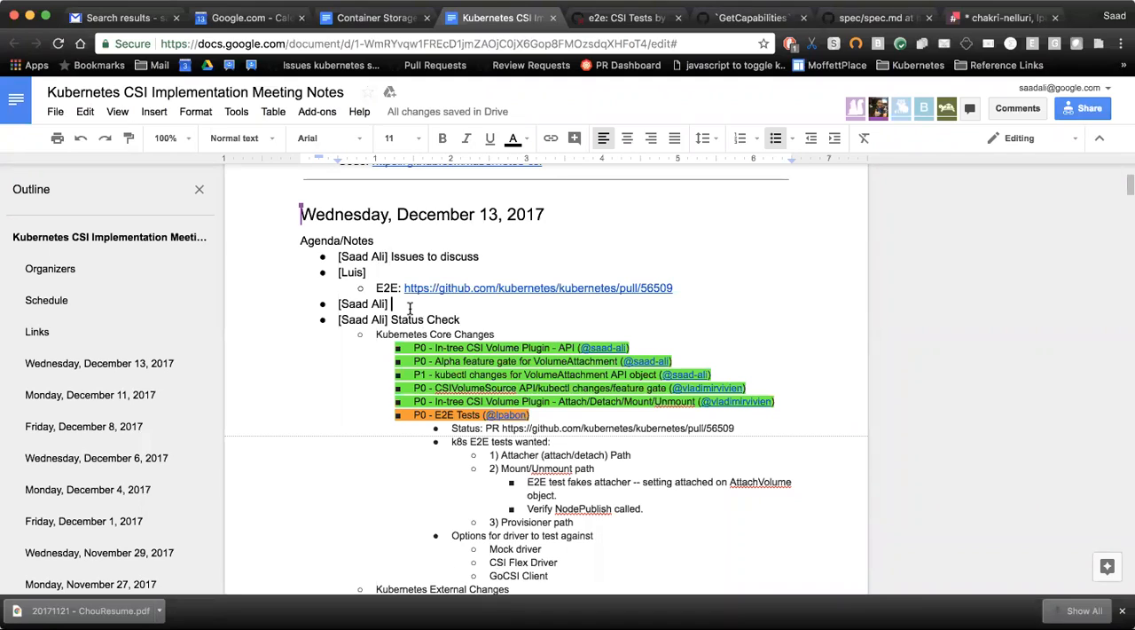
- Write 'Planning for Q1' and the nested 'Items required for beta:' line beneath it
type("Pla")
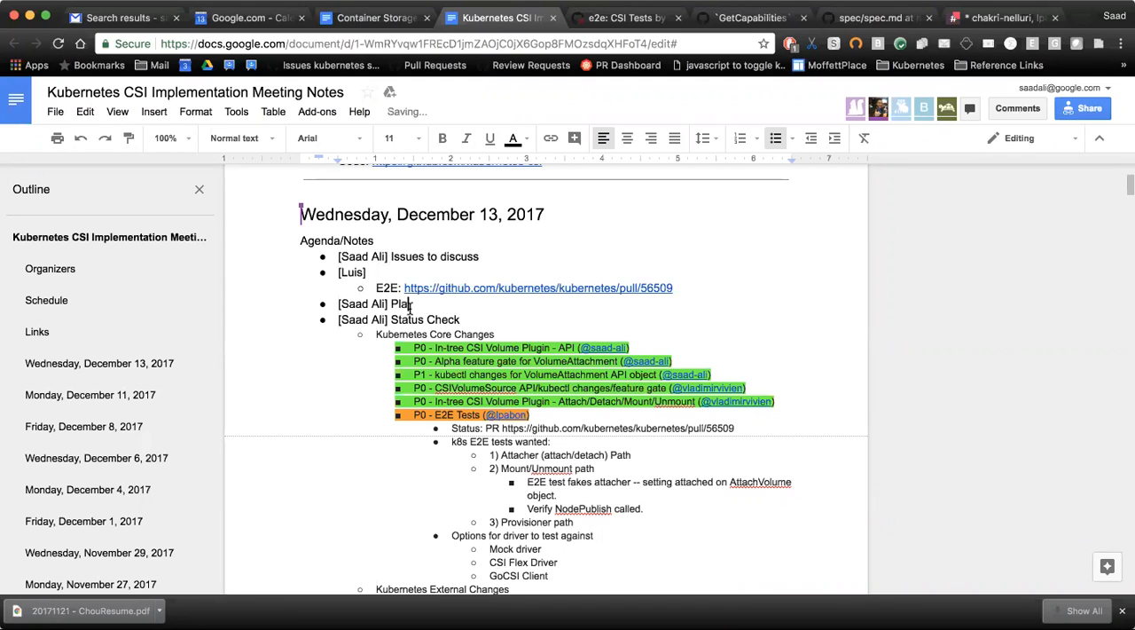
type("nning for")
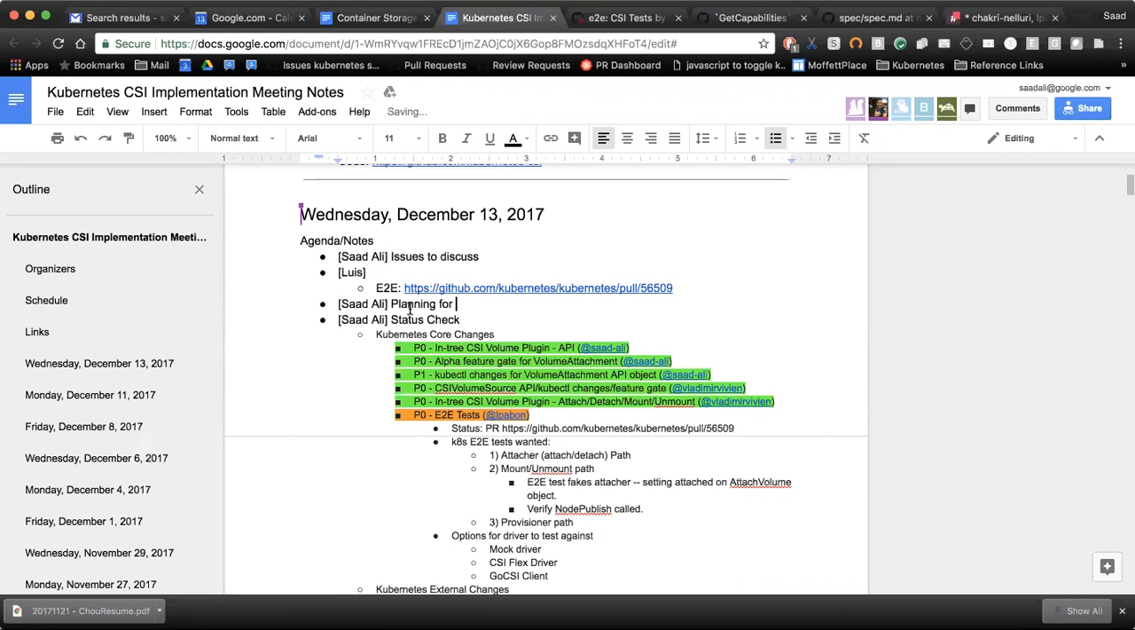
type("Q1")
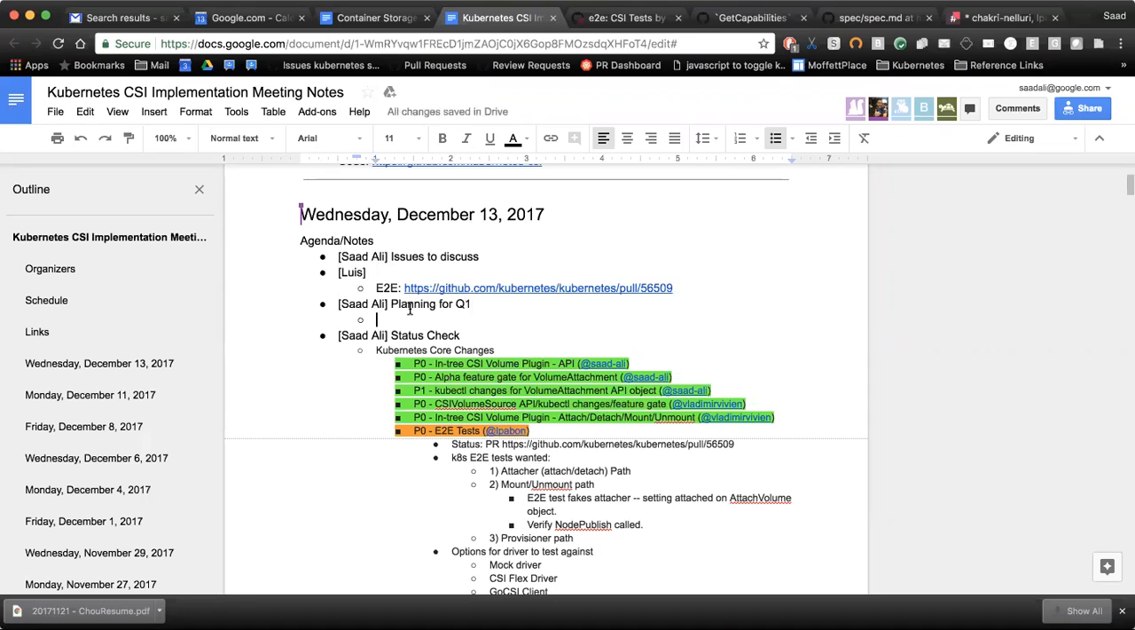
type("Items fo")
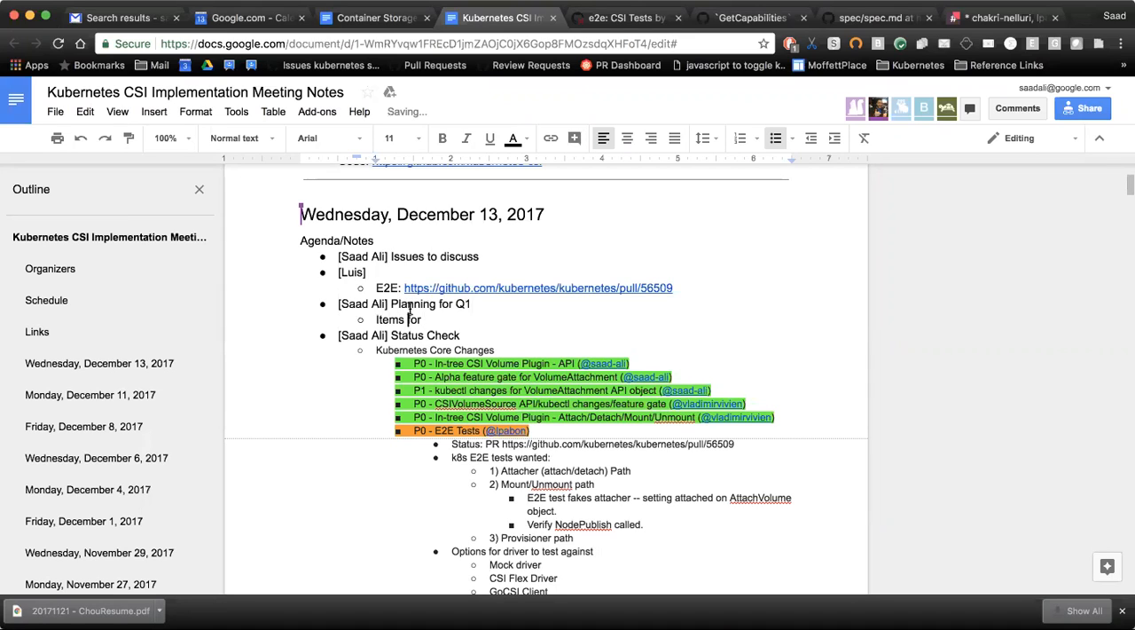
type("required fo")
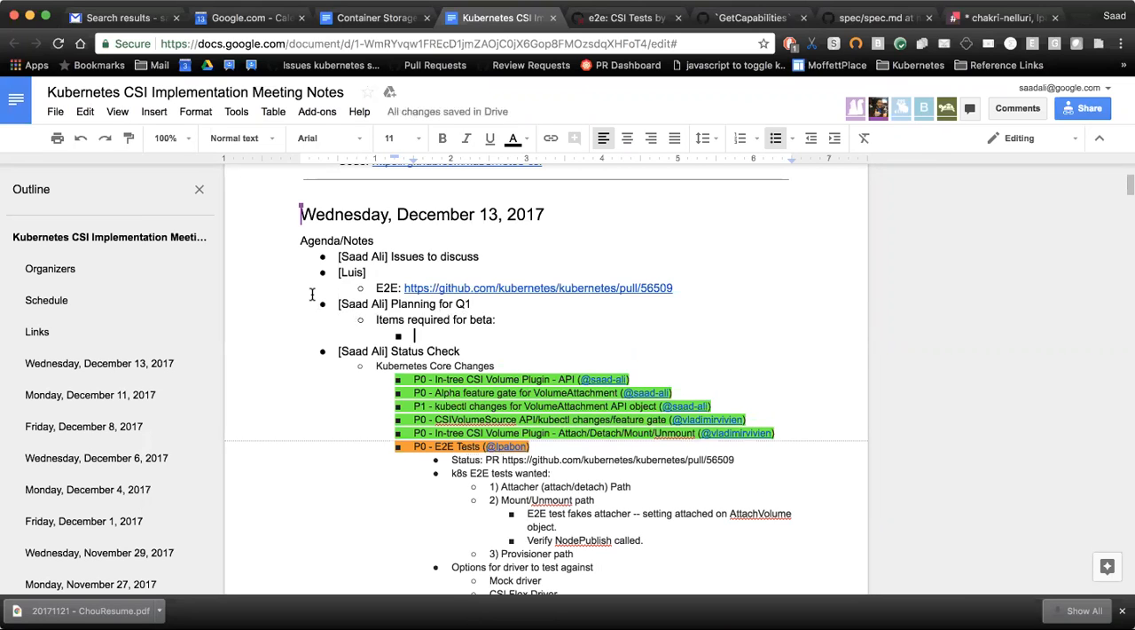
mouse_move(301, 305)
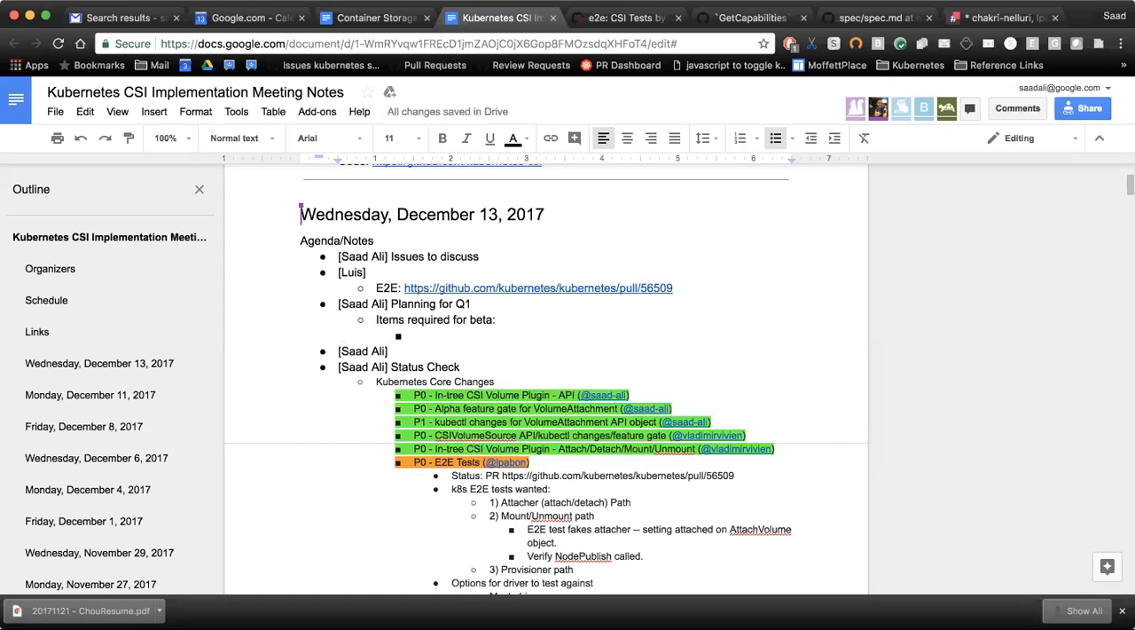
- Write 'TODO: Sort out new repo kubernetes-csi' on the new agenda bullet
type("Sort out")
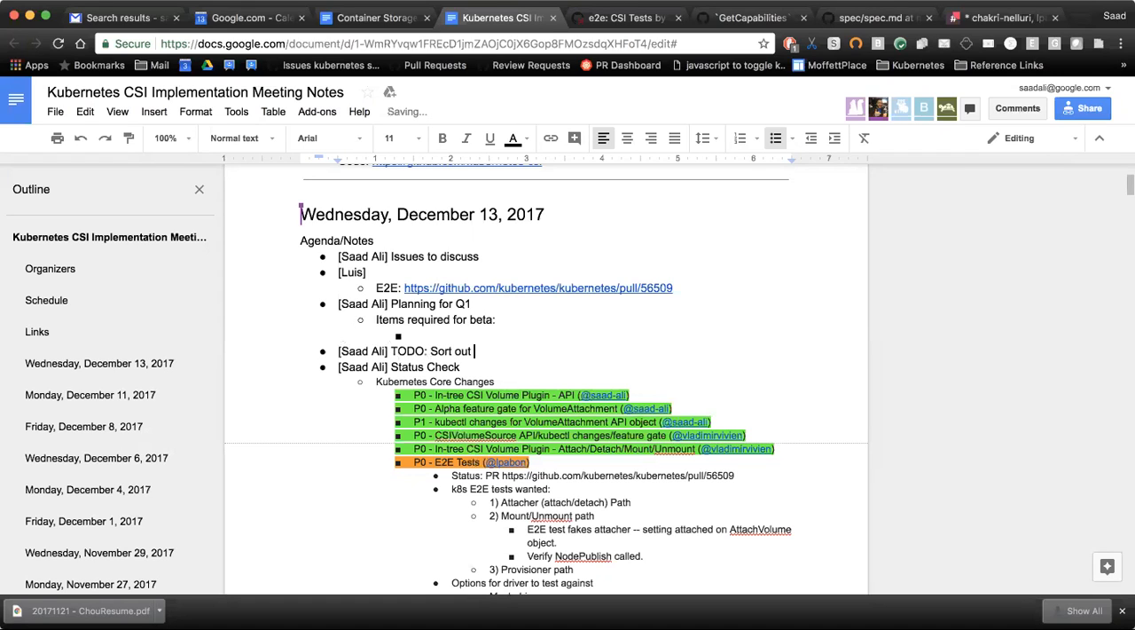
type("new repo")
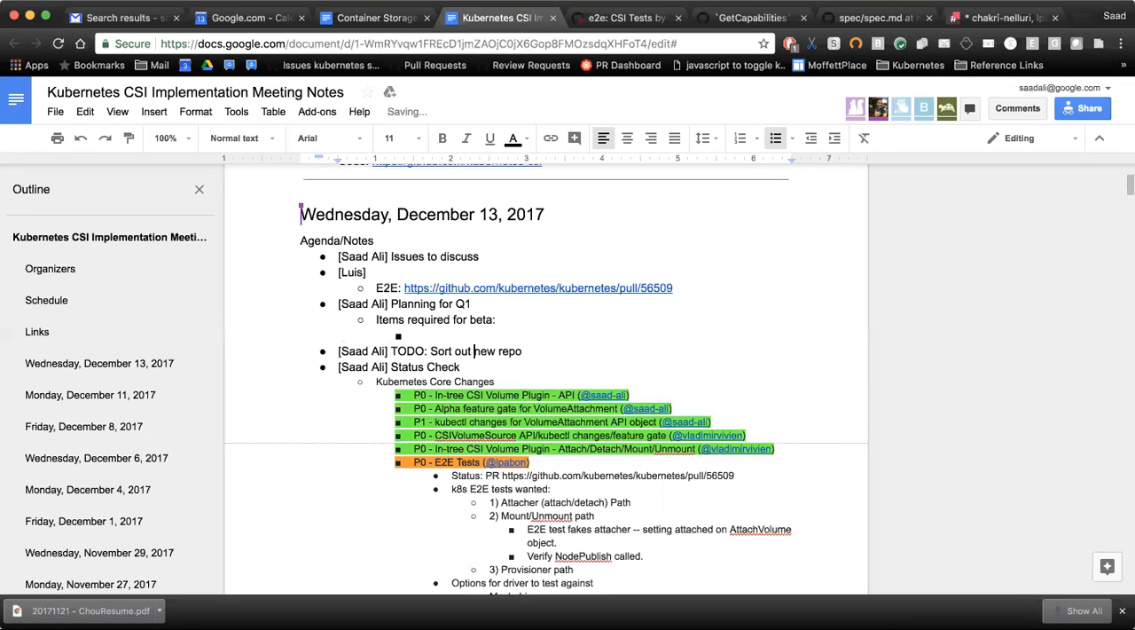
type("kubernetes-csi")
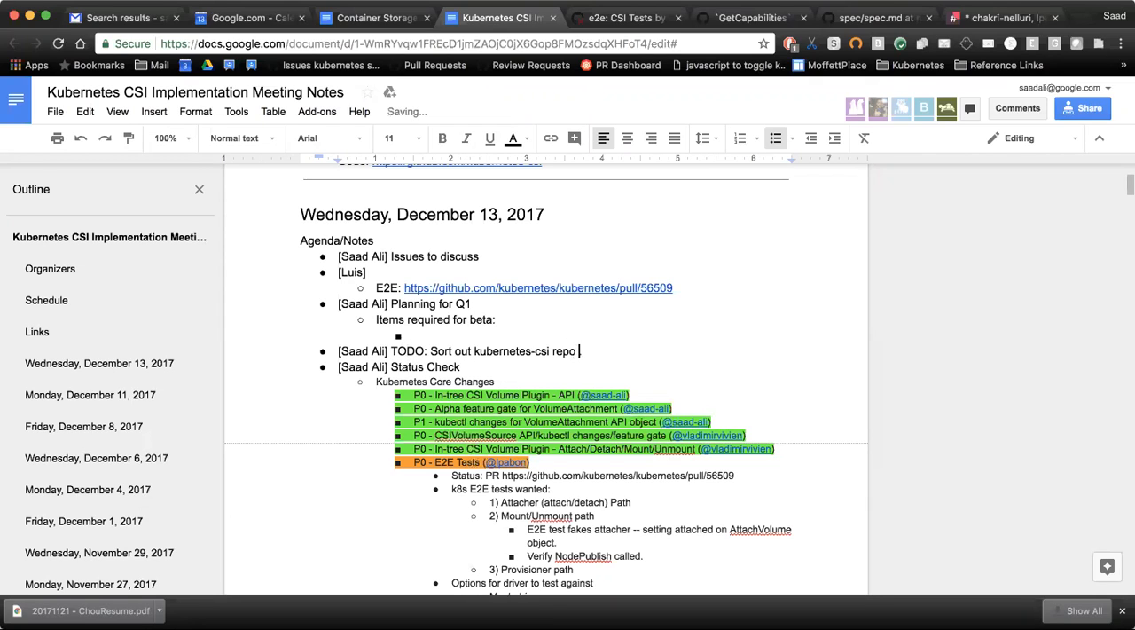
- Finish the bullet so it reads 'Sort out kubernetes-csi repo ownership.'
type("ownershi")
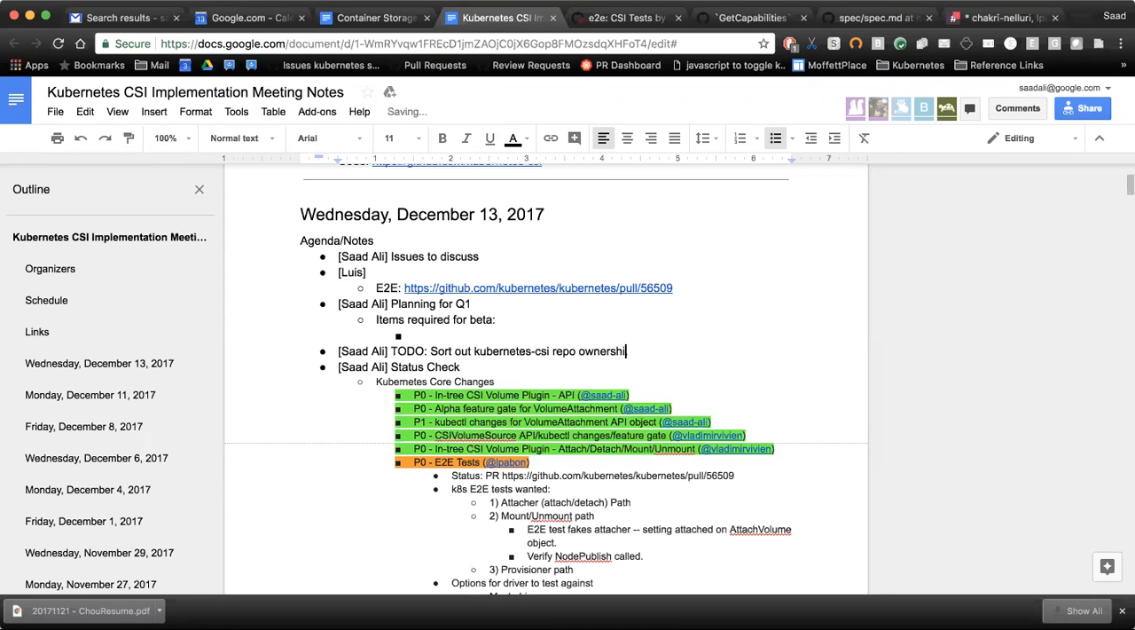
type("p")
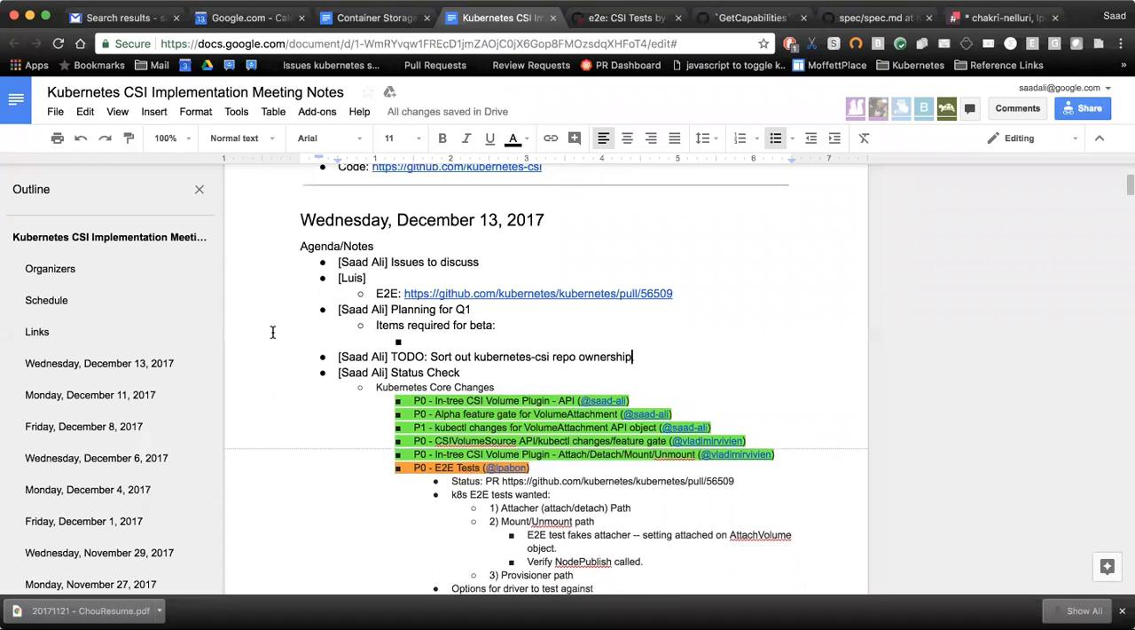
scroll("down", 3)
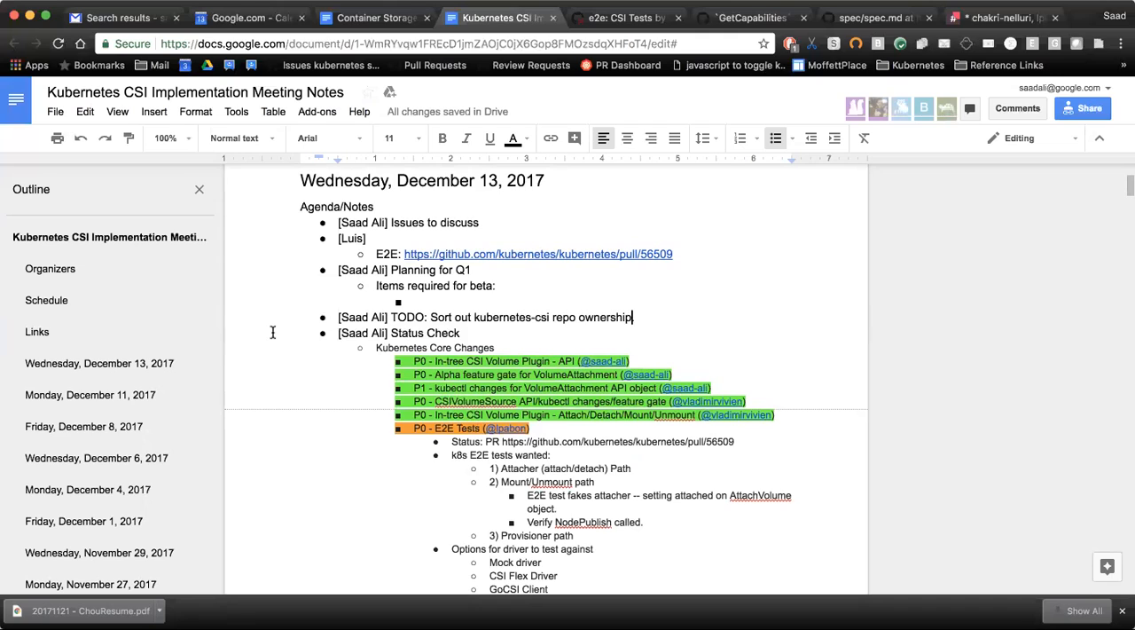
mouse_move(294, 317)
type(".")
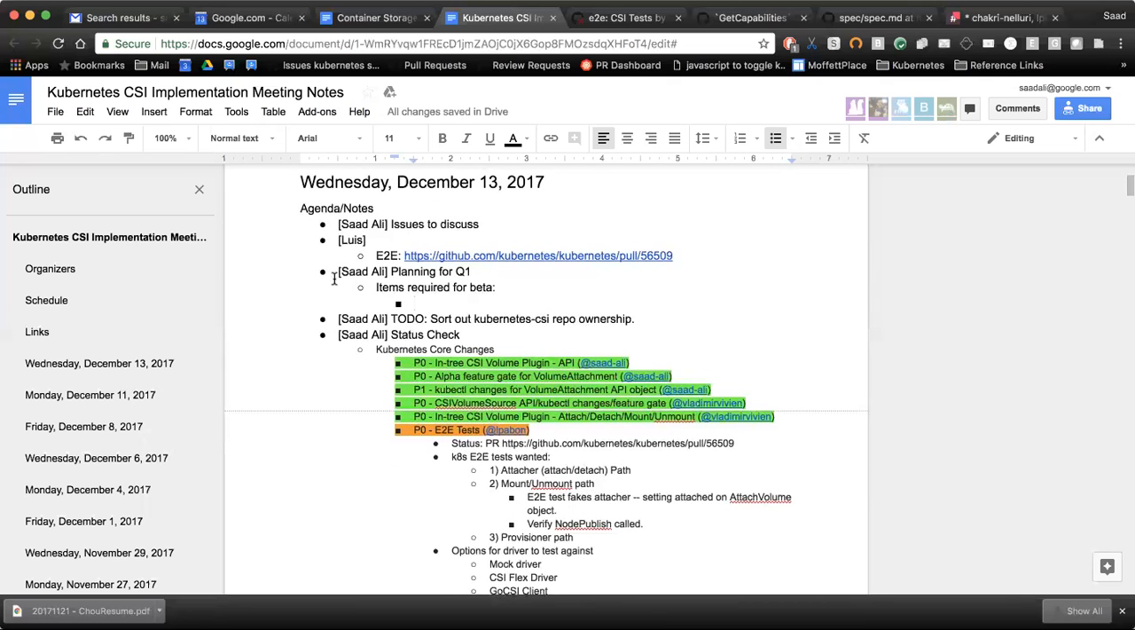
mouse_move(463, 305)
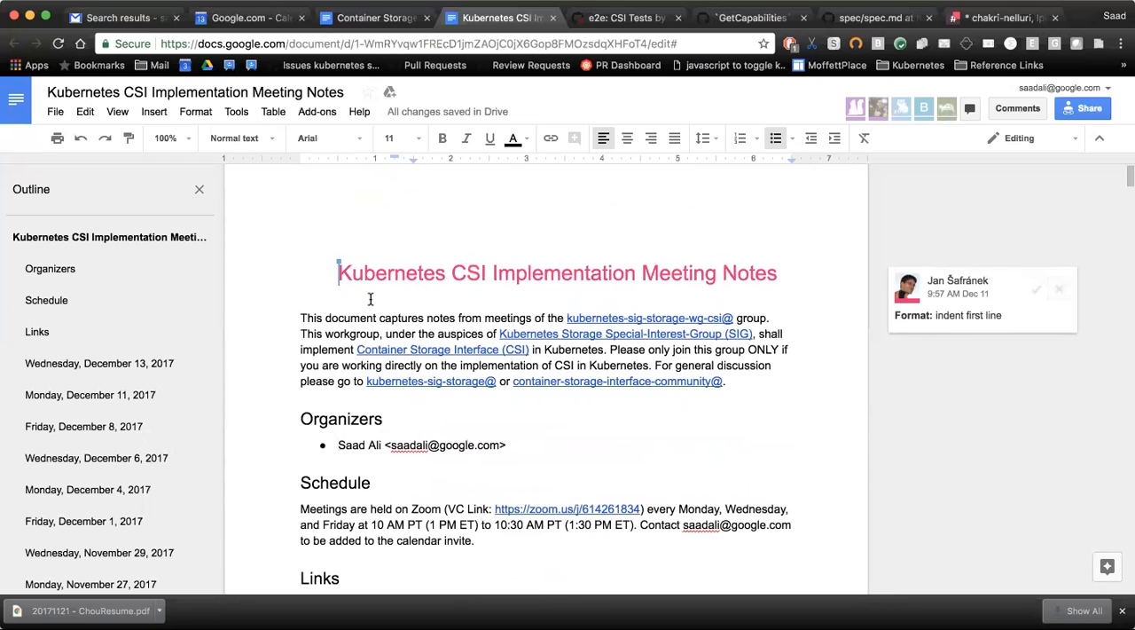
scroll("down", 3)
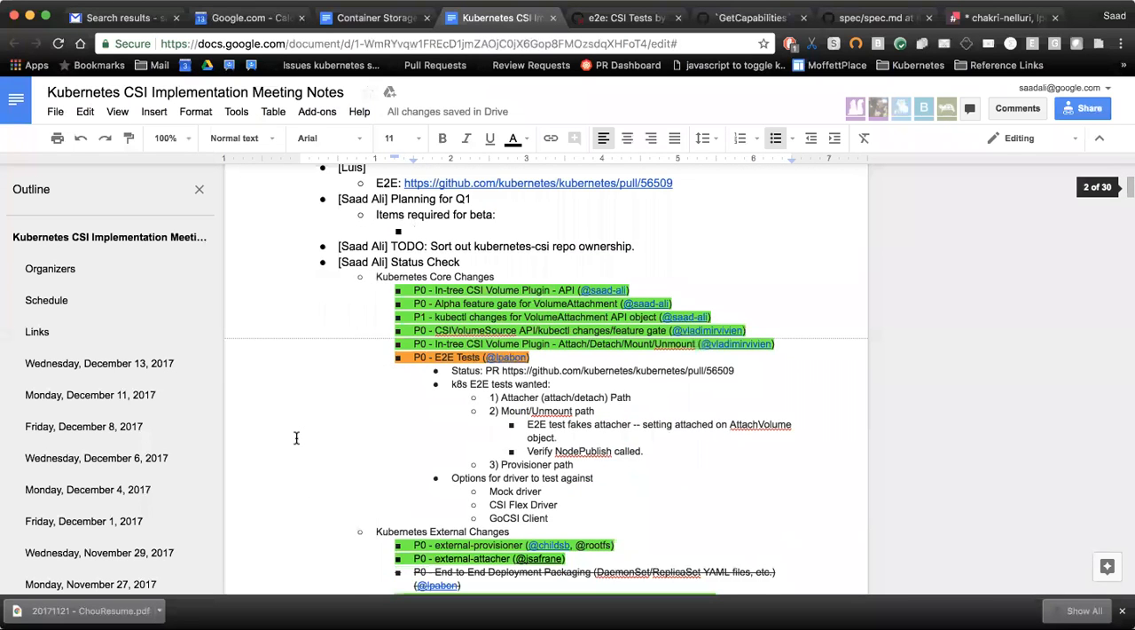
scroll("down", 3)
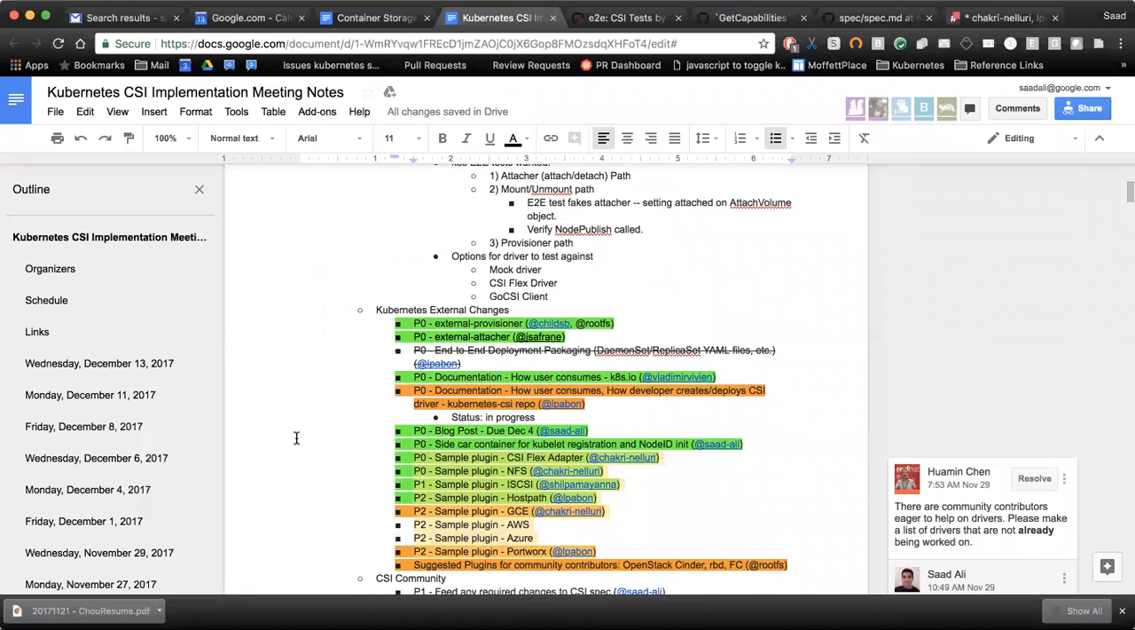
scroll("down", 3)
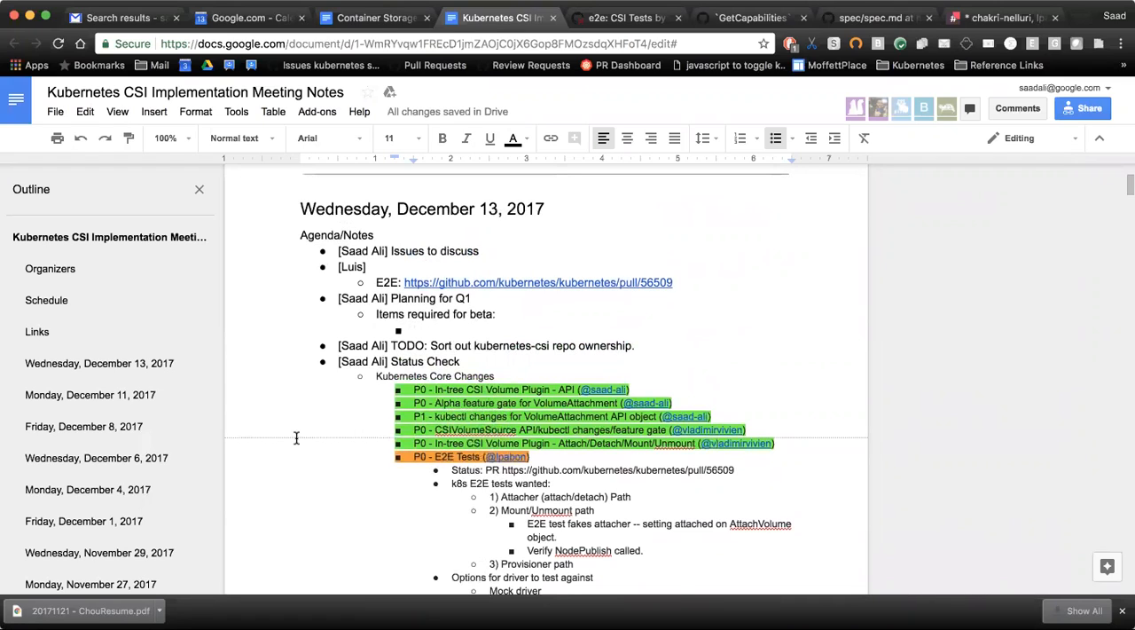
- Add a new bullet '[Jan]' below the repo ownership TODO item
left_click(635, 346)
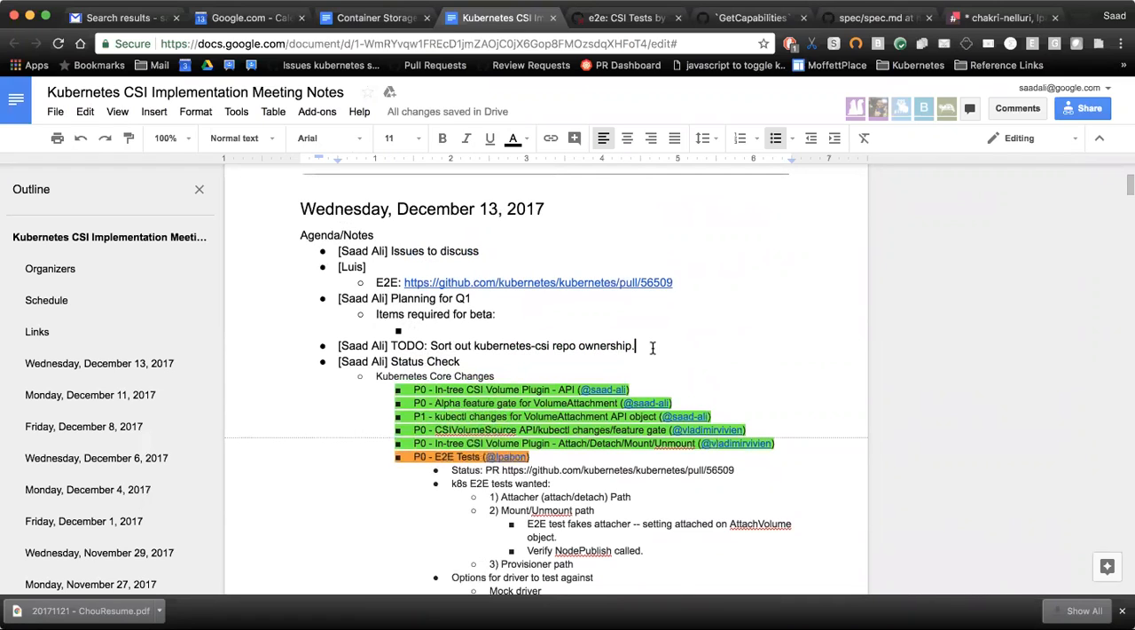
key("Enter")
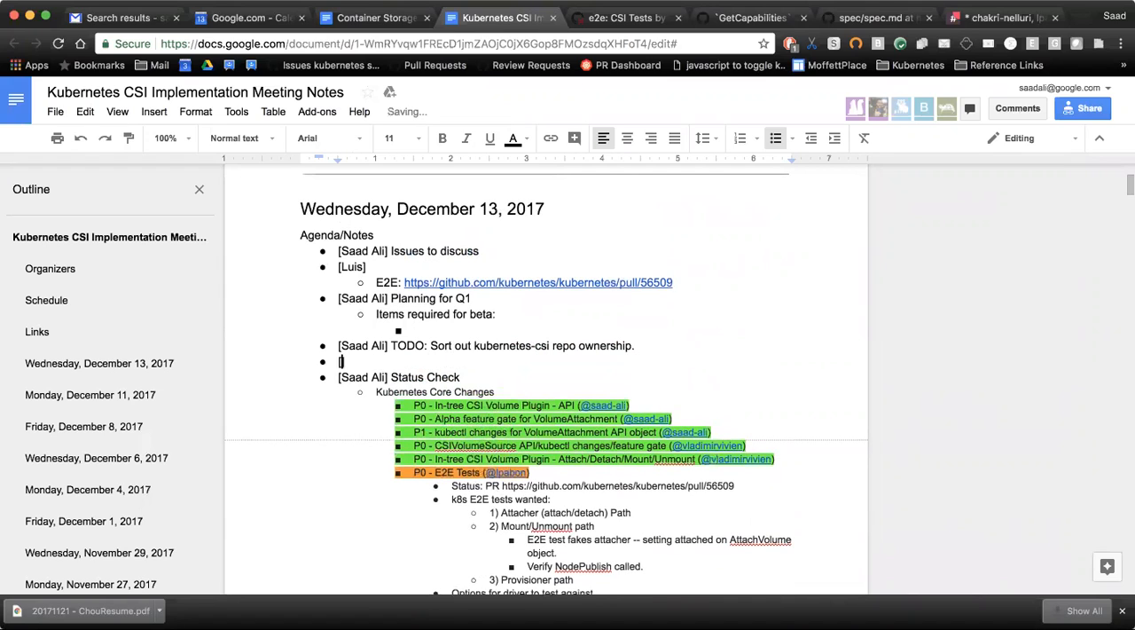
type("[Jan]")
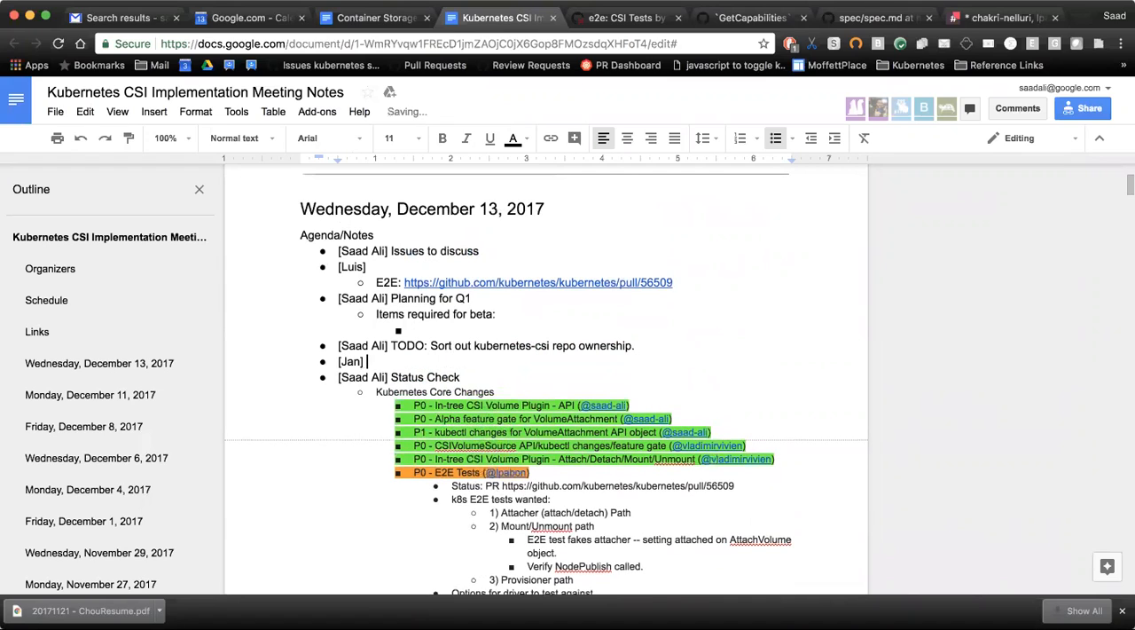